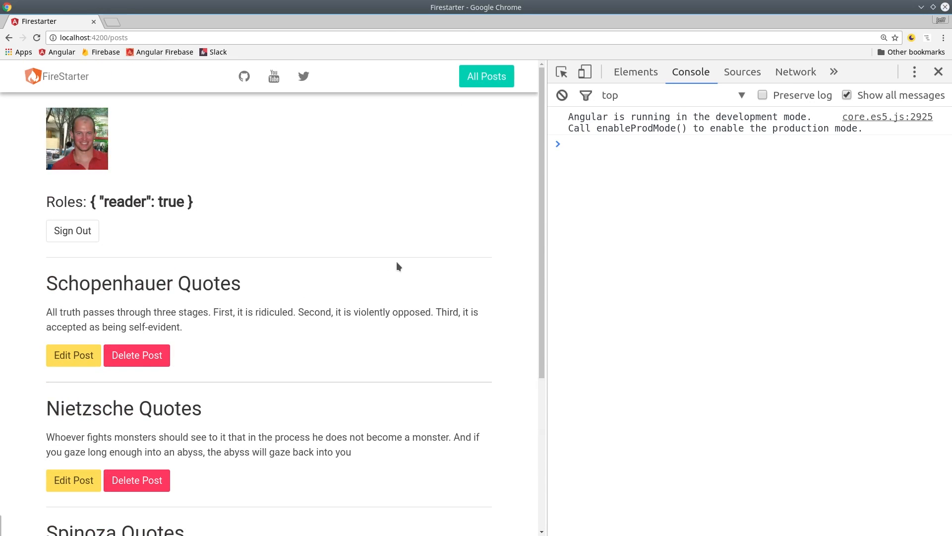
As the reader-only user, try editing two posts so the console logs 'route prevented!' and 'action prevented!'
left_click_drag(56, 283, 182, 312)
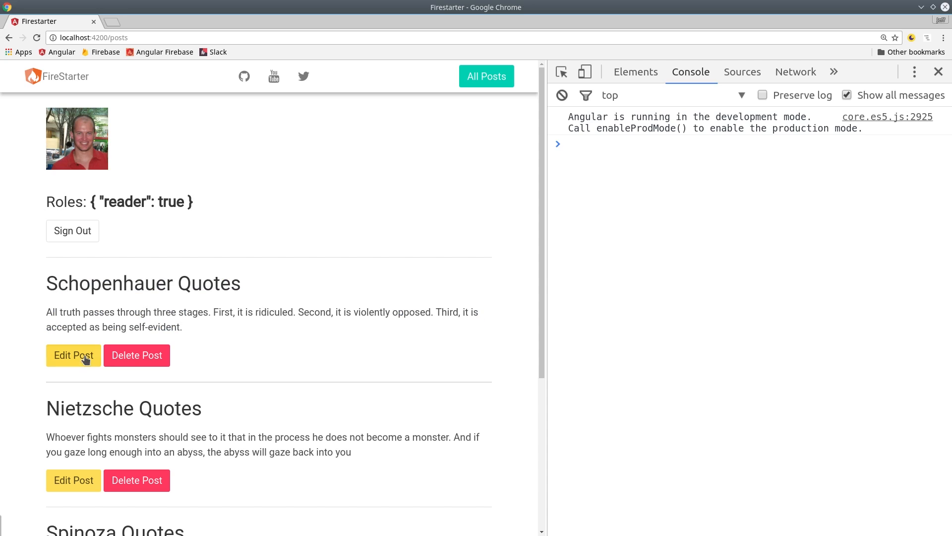
left_click(73, 355)
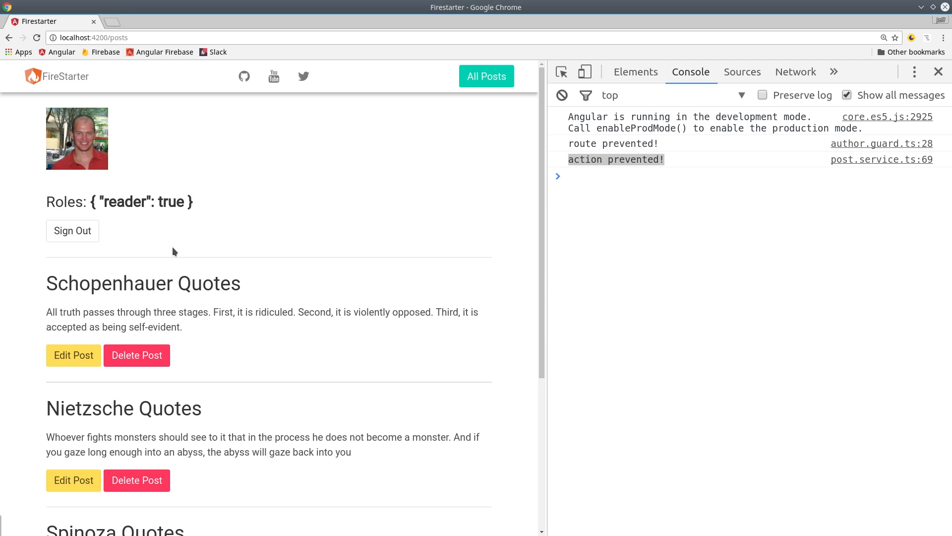
scroll("down", 3)
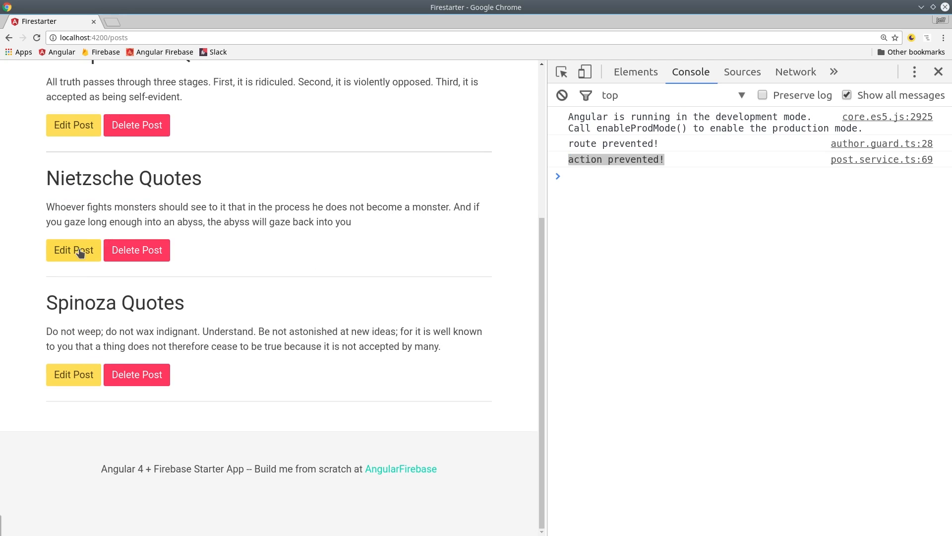
left_click(73, 374)
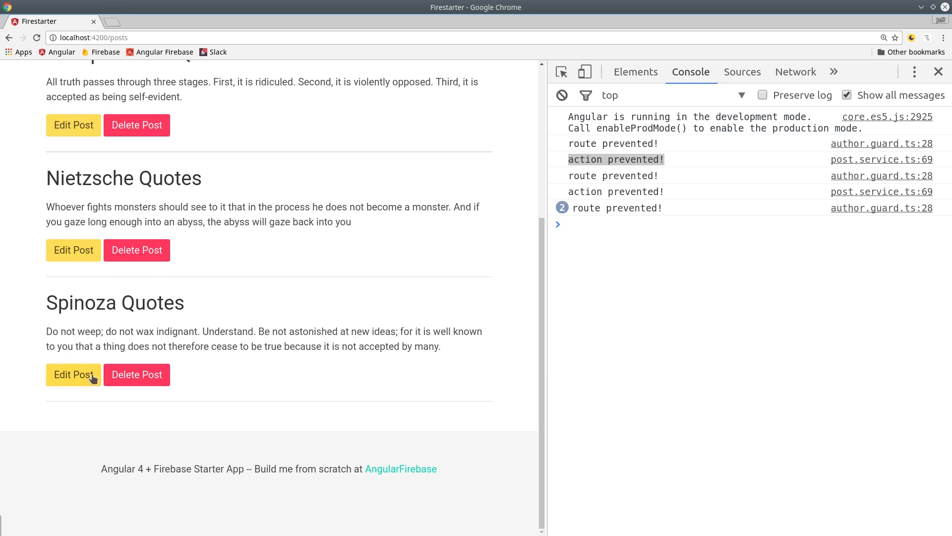
scroll("down", 3)
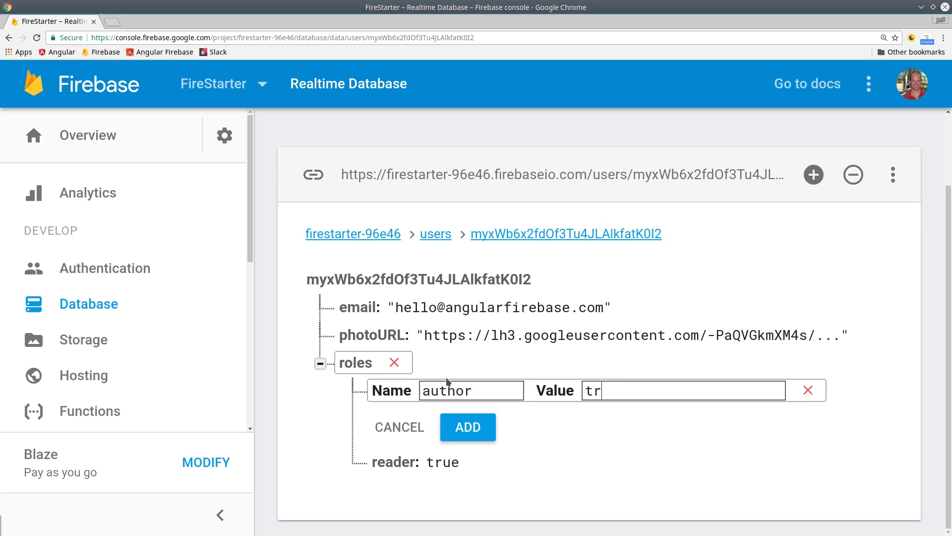
Confirm adding the 'author: true' entry to the user's roles in Realtime Database
left_click(468, 427)
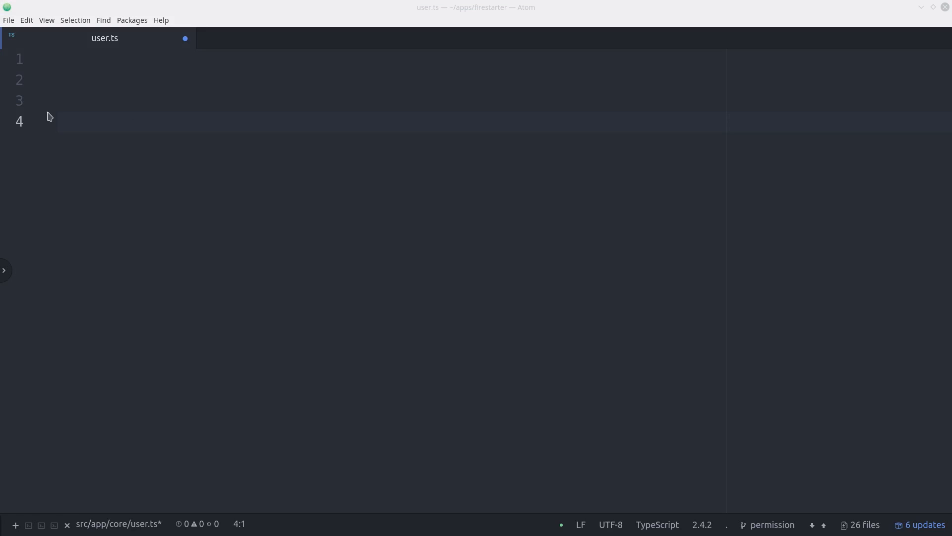
Define the Roles interface with reader, optional author and optional admin boolean flags
type("export interface Roles {")
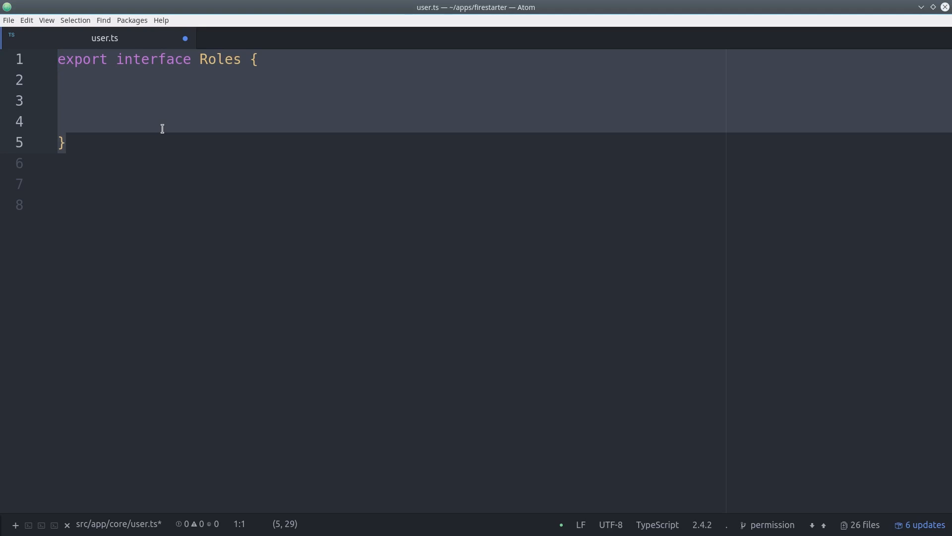
type("reader: boolean;")
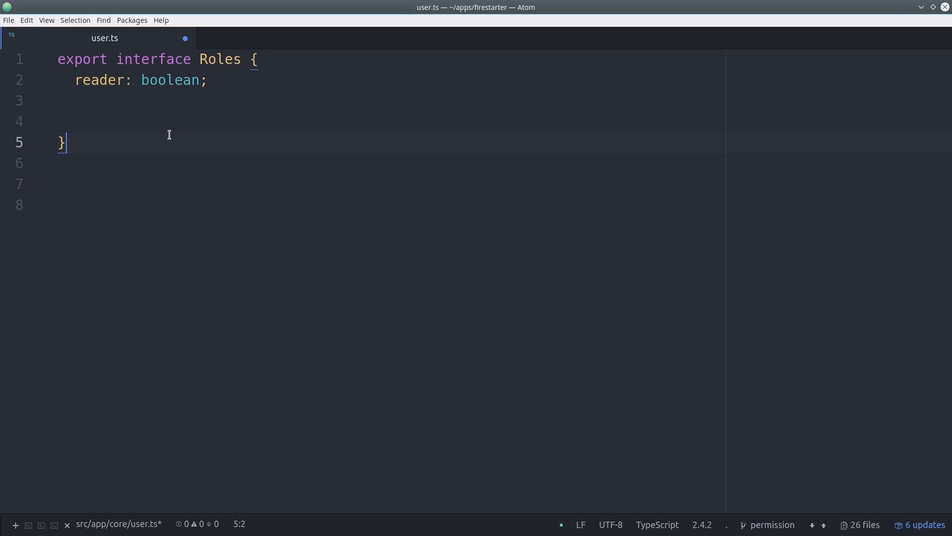
type("author?: boolean;")
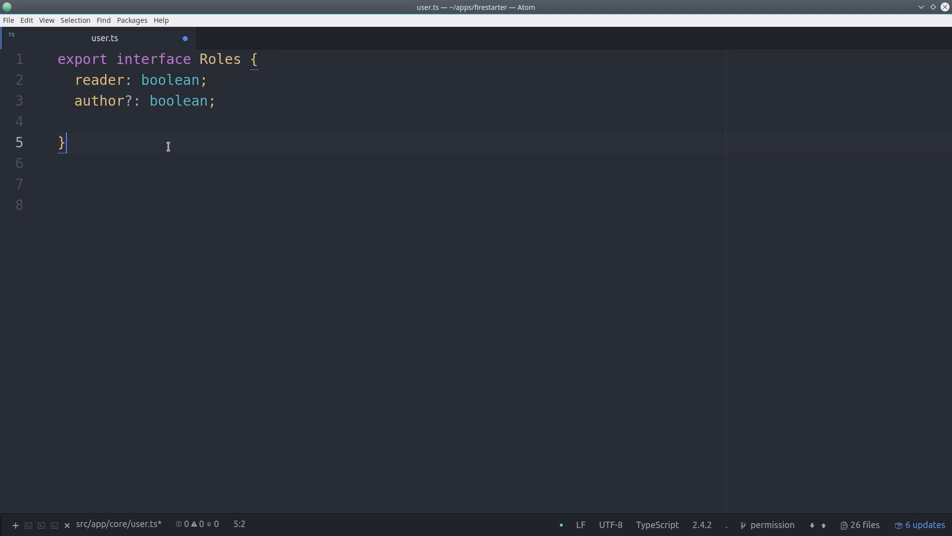
type("admin?:  boolean;")
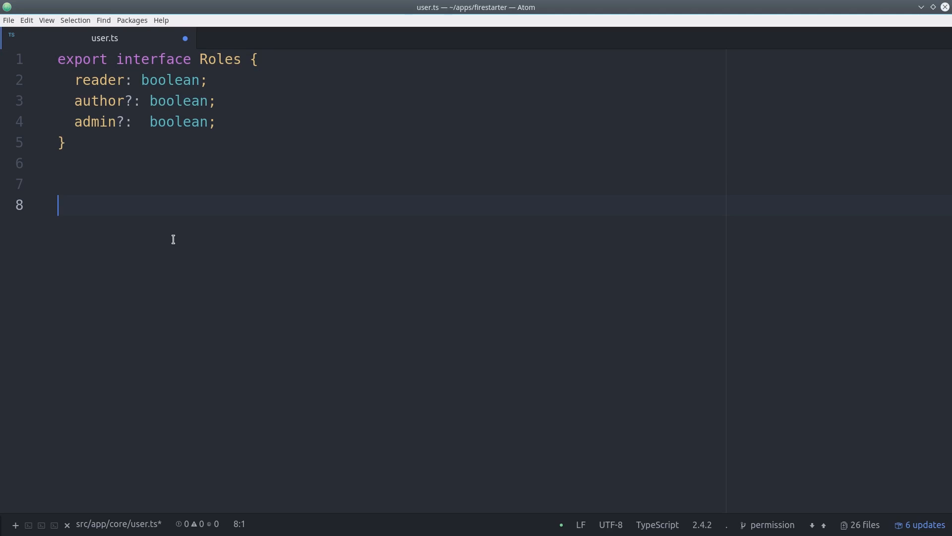
Write the User class with email and roles, its constructor copying authData.email and defaulting roles to reader
type("export class User {")
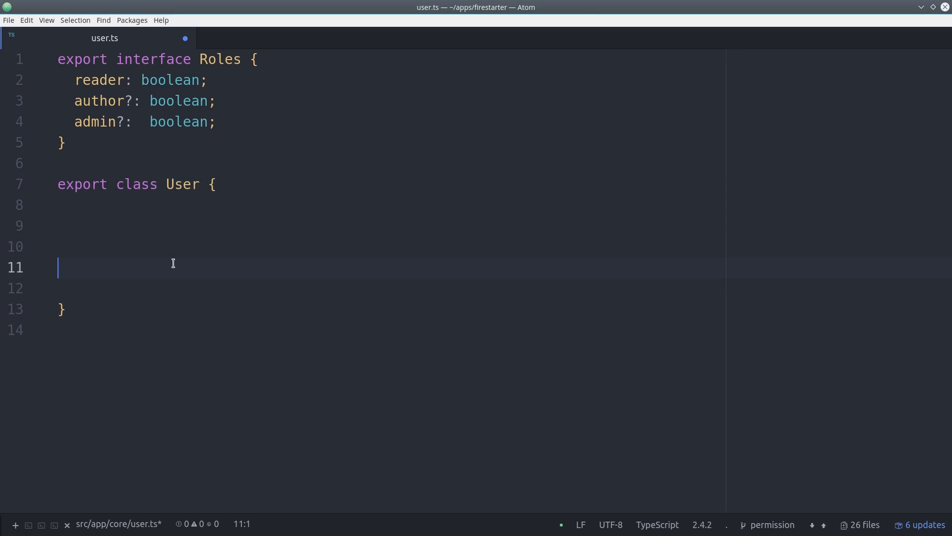
type("email:    string;")
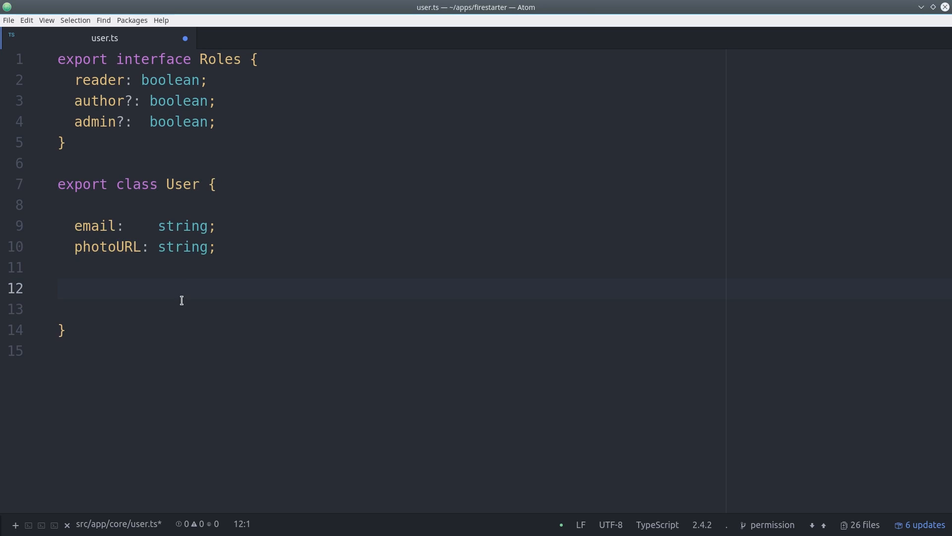
type("roles:    Roles;")
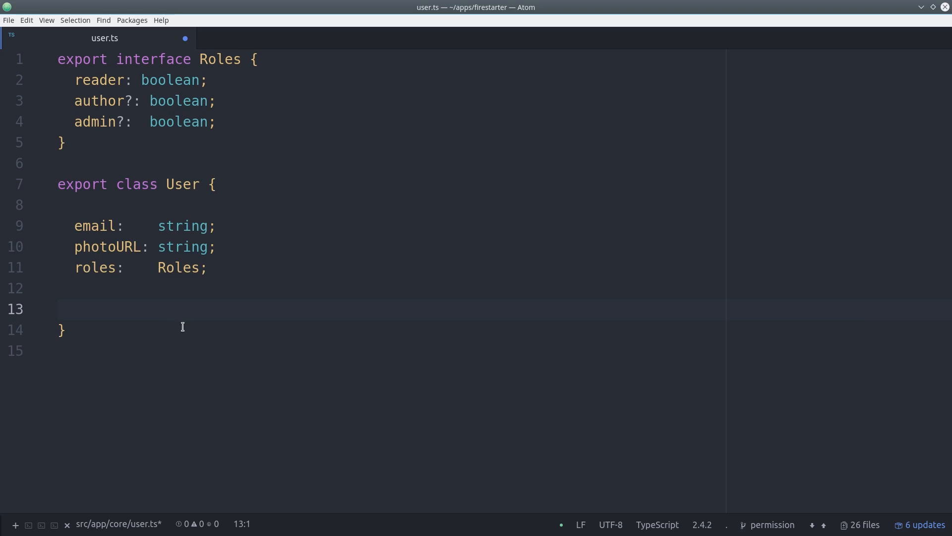
type("constructor(authData) {")
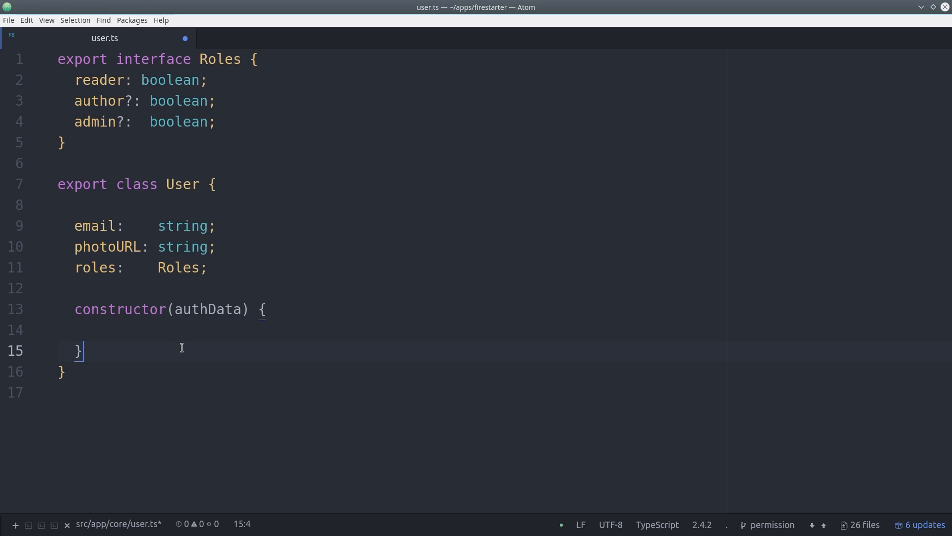
type("this.email    = authData.email")
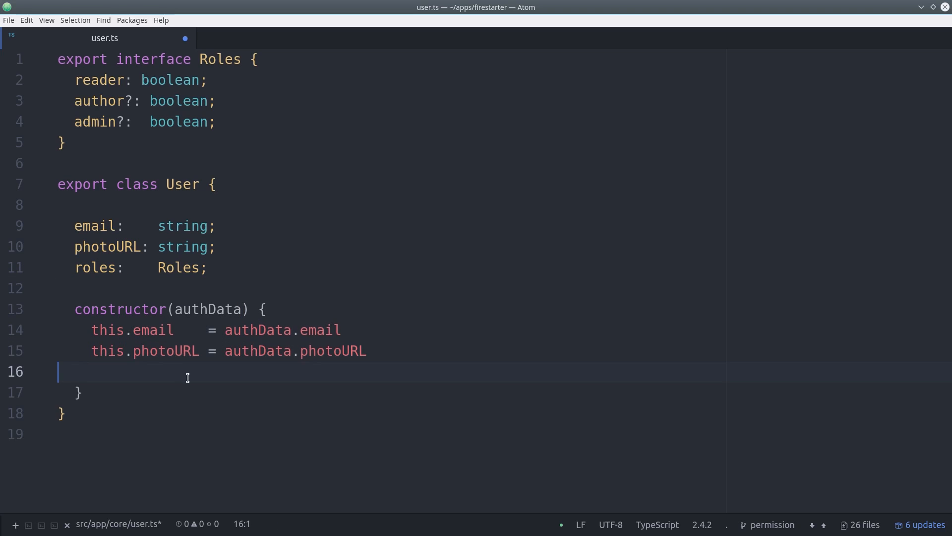
type("this.roles    = { reader: true }")
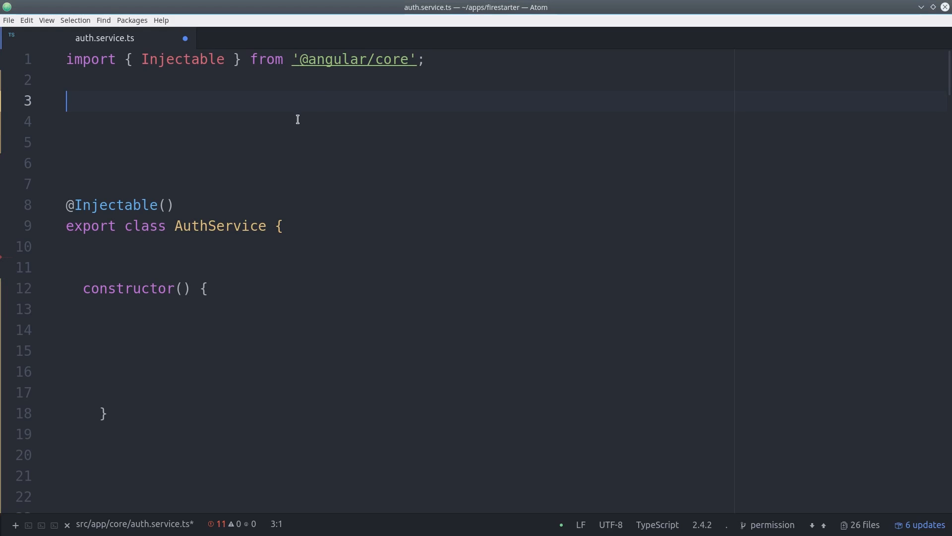
Add AngularFireDatabase and firebase imports, and declare user: BehaviorSubject<User> = new BehaviorSubject(null)
type("import { AngularFireDatabase } from 'angularfire2/database';")
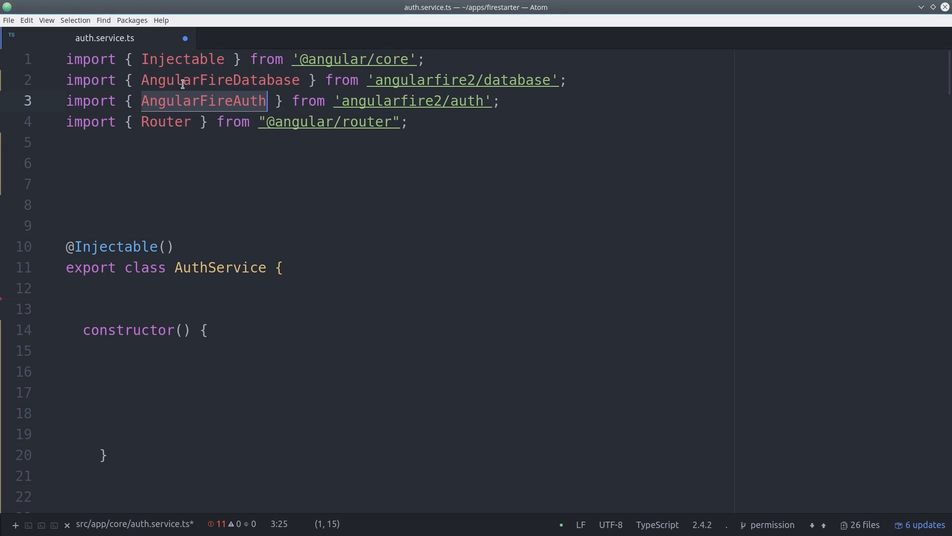
type("import * as firebase from 'firebase/app';")
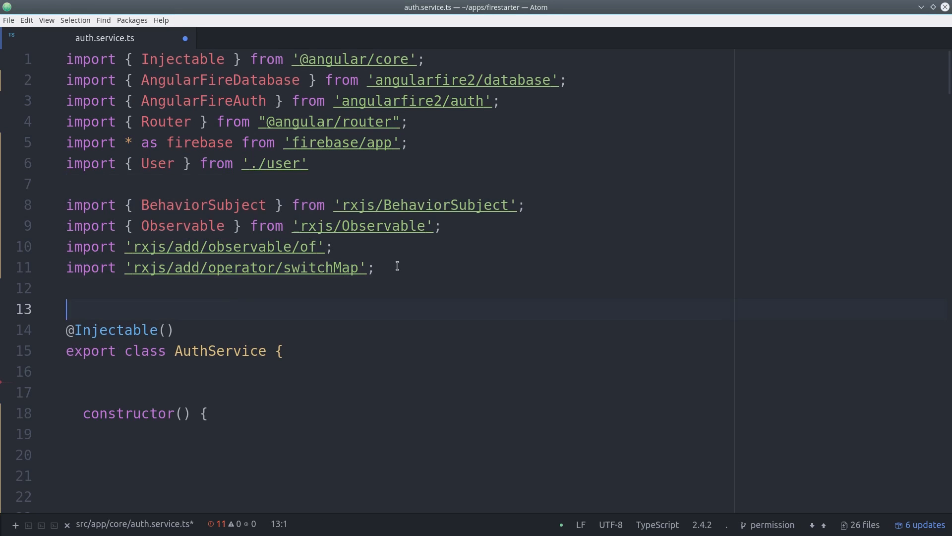
left_click(376, 267)
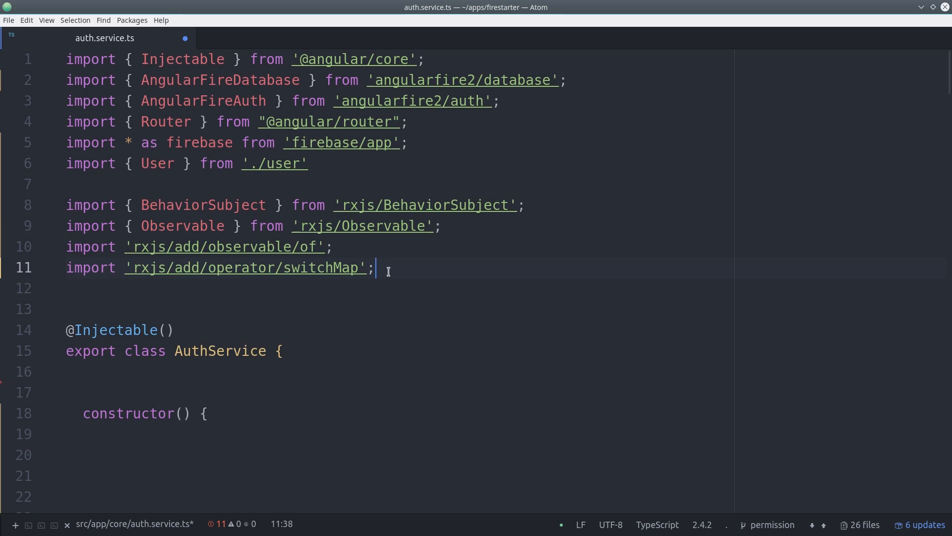
left_click(289, 308)
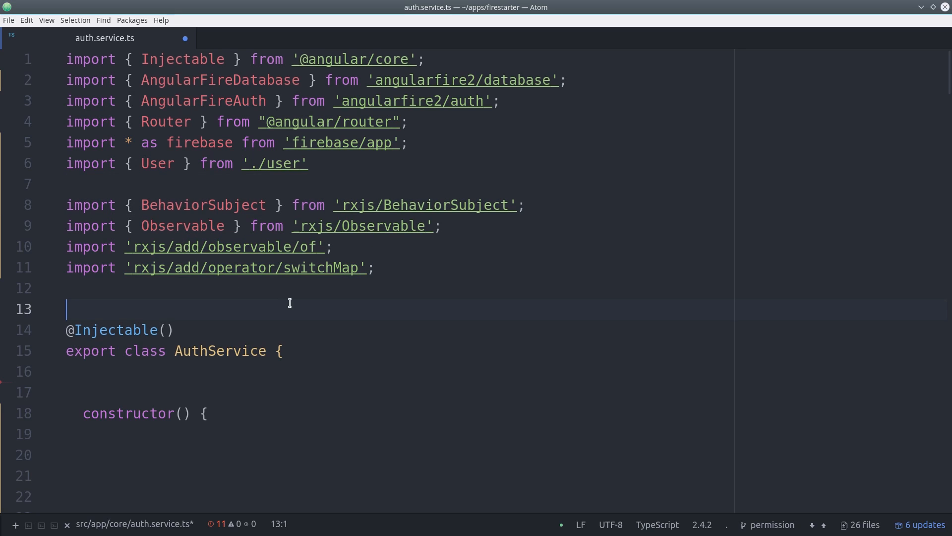
type("user: BehaviorSubject<User>")
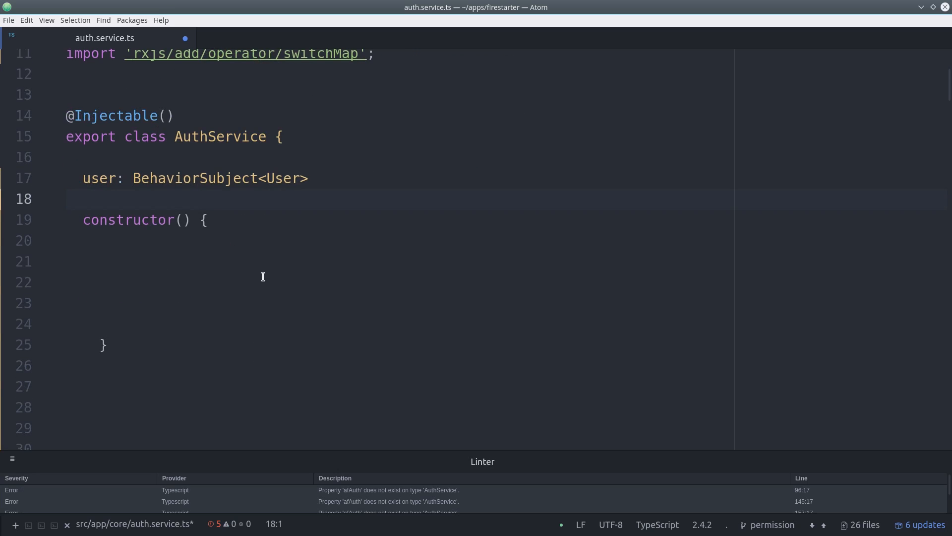
type("= new BehaviorSubject(null)")
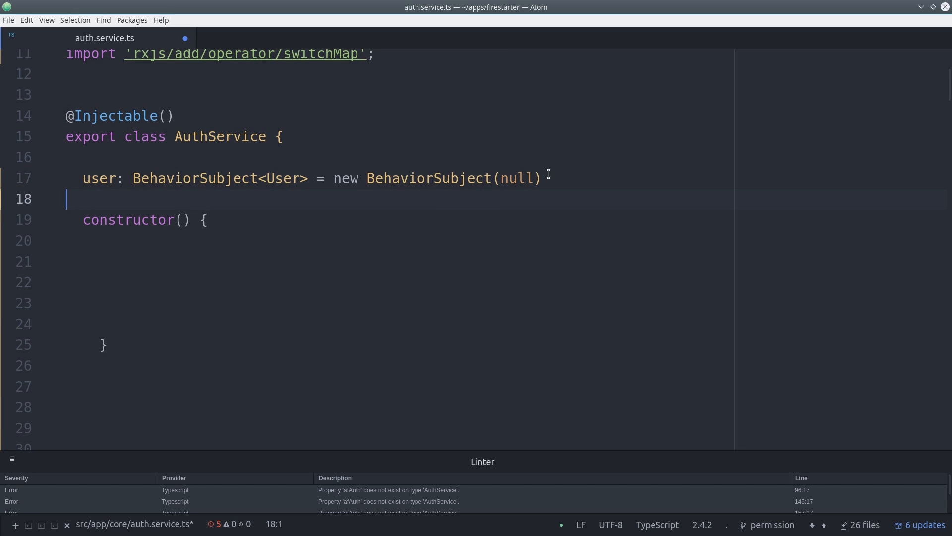
key("BackSpace")
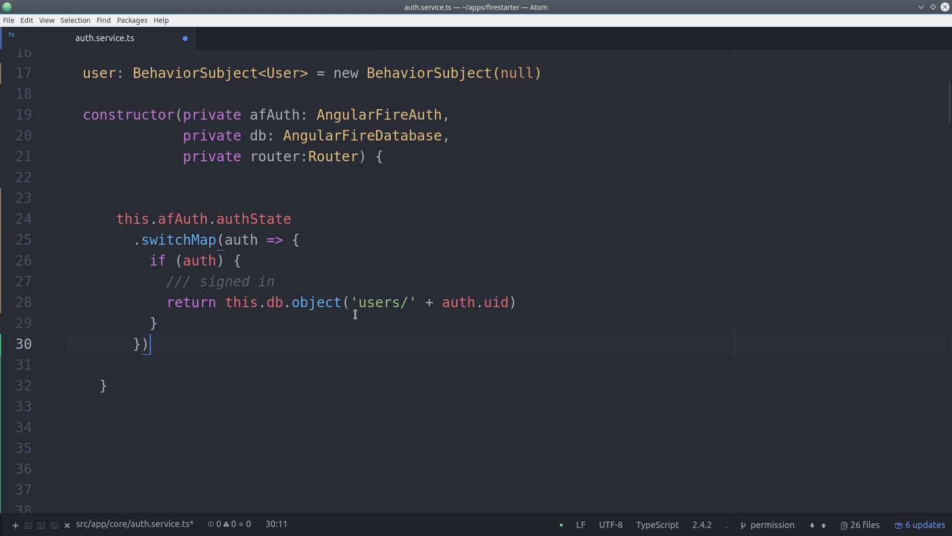
mouse_move(249, 239)
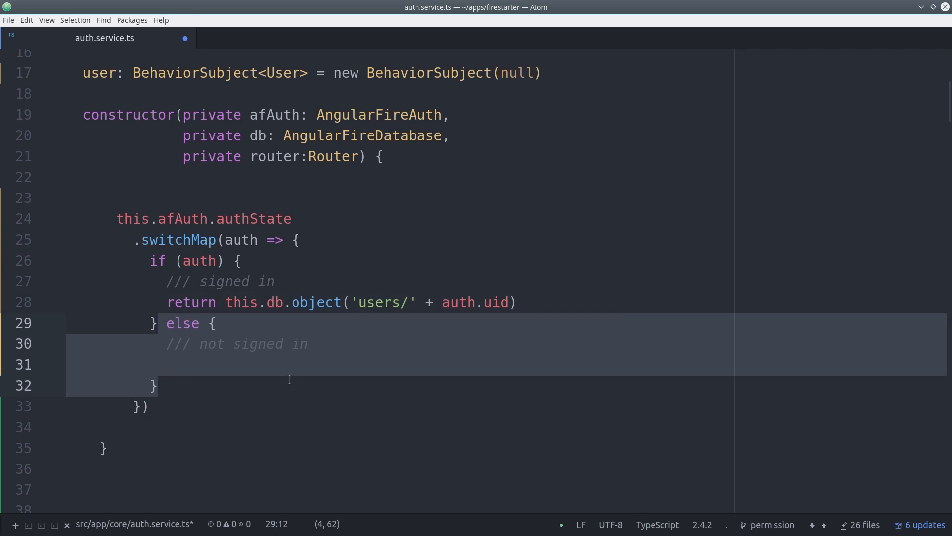
Return Observable.of(null) when signed out, and subscribe to push each user into this.user
type("return Observable.of(null)")
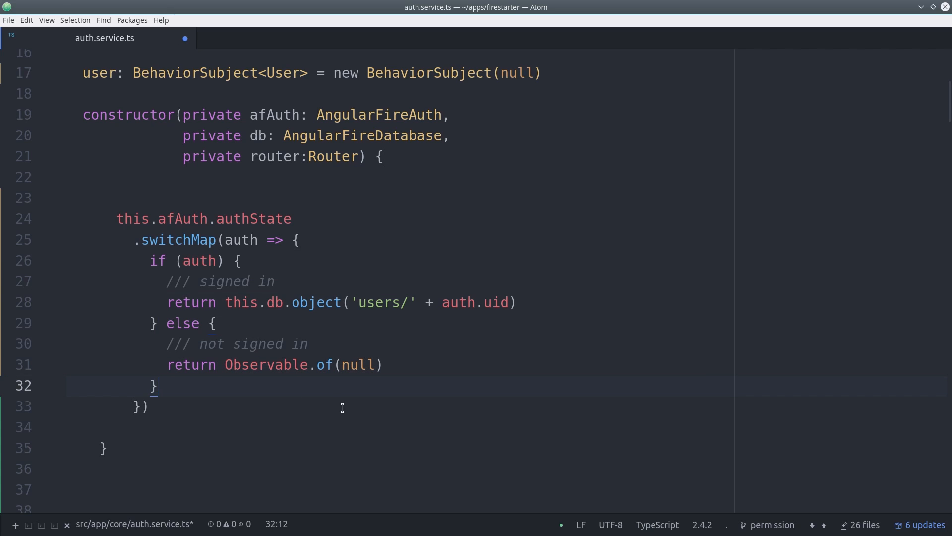
type(".subscribe(user => {")
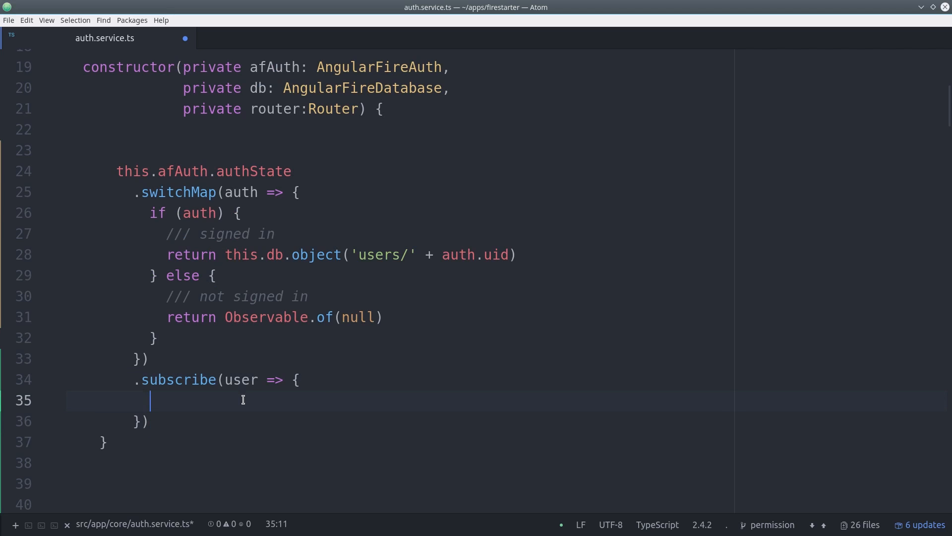
type("this.user.next(user)")
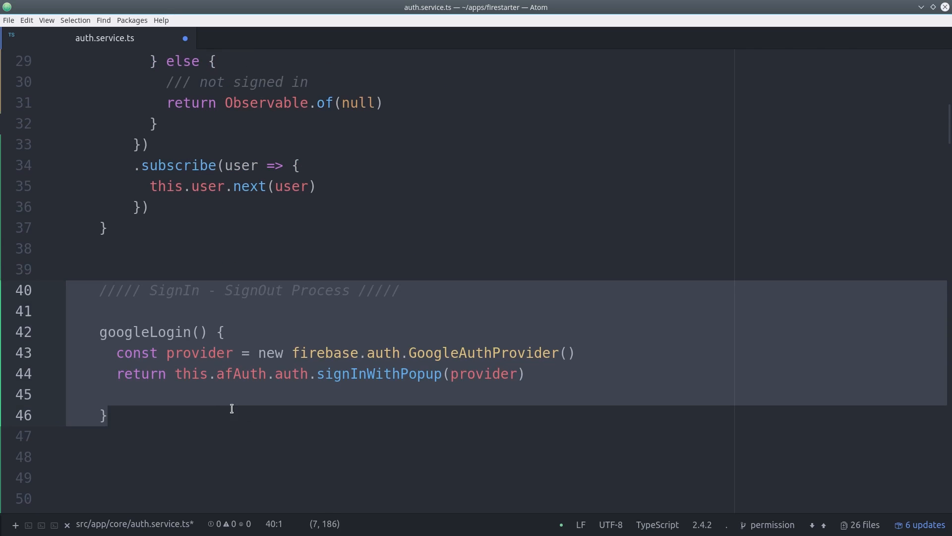
Make googleLogin call this.updateUser(credential.user) after sign-in
left_click(288, 274)
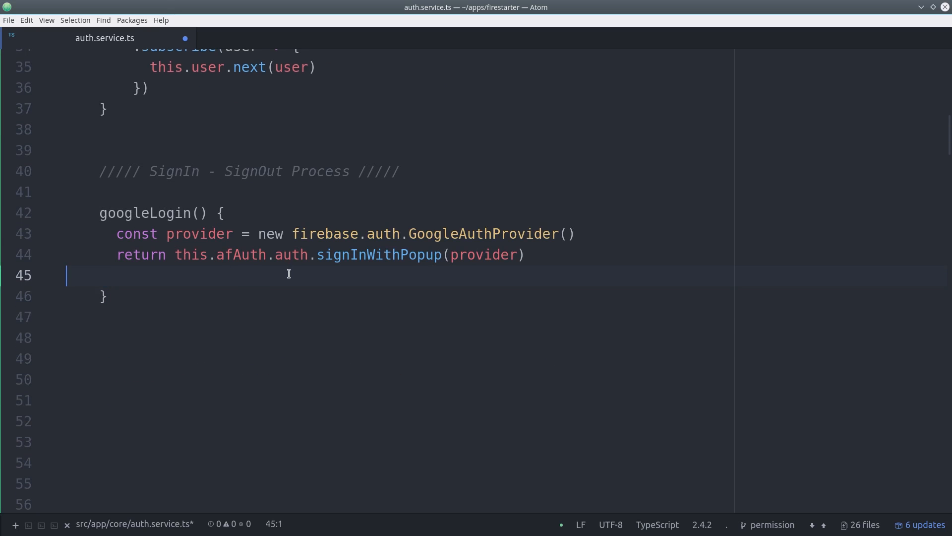
type(".then(credential => {")
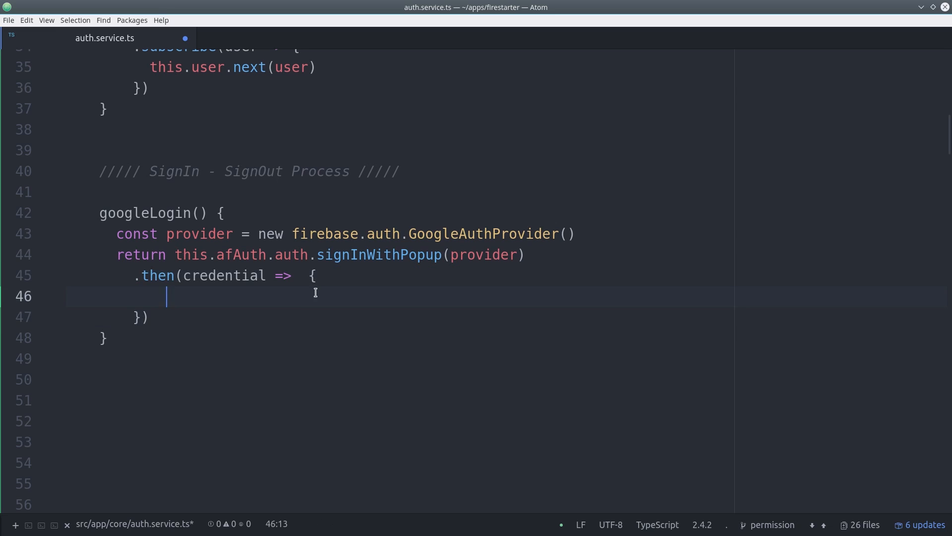
type("this.updateUser(credential.user)")
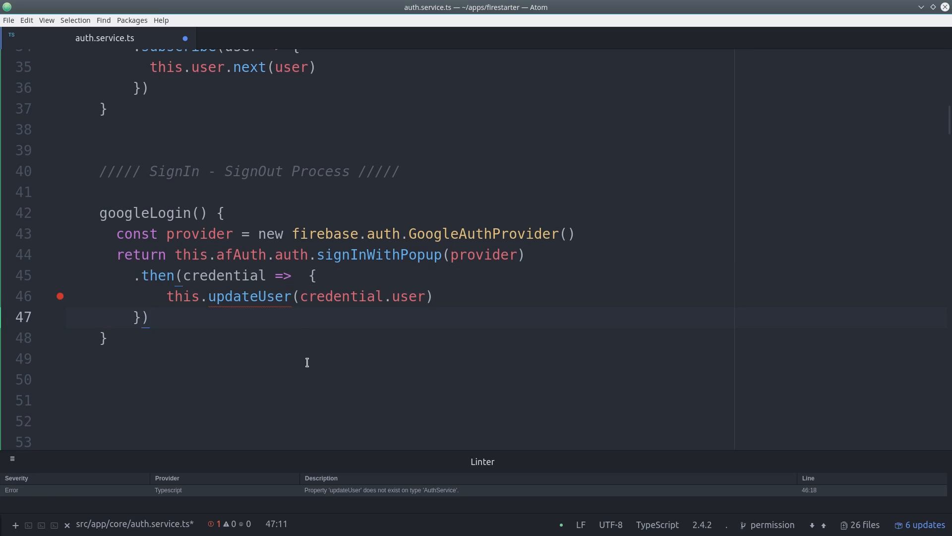
In updateUser, create userData = new User(authData) and ref = this.db.object('users/' + authData.uid)
left_click(162, 296)
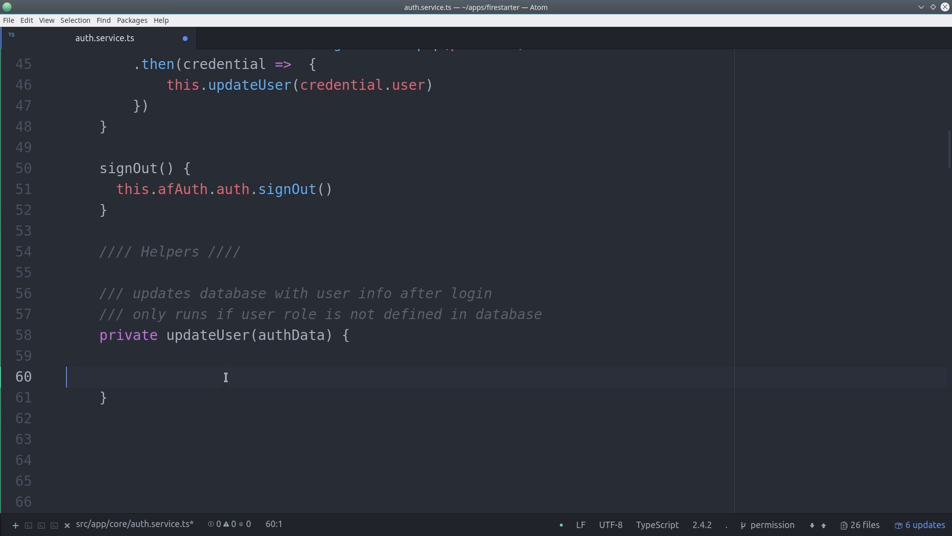
type("const userData = new User(authData)")
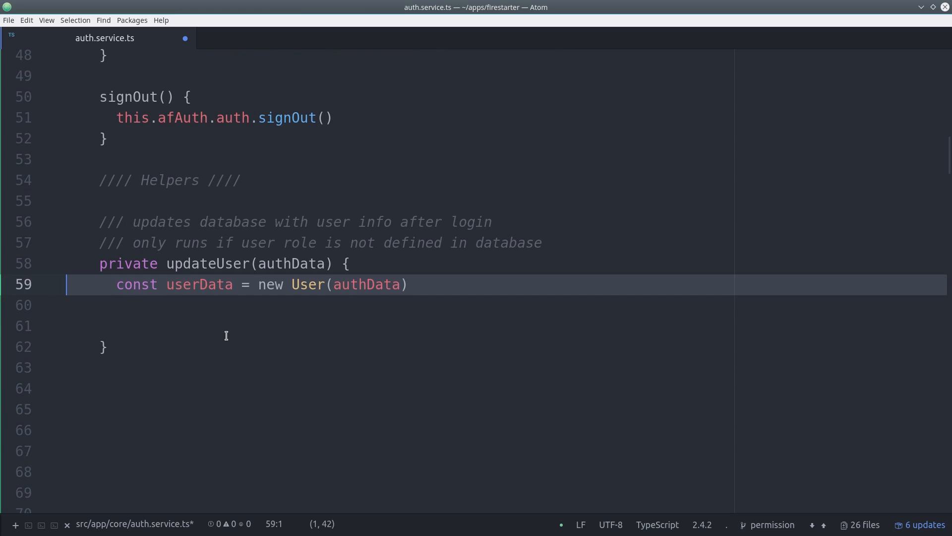
type("const ref = this.db.object('users/' + authData.uid)")
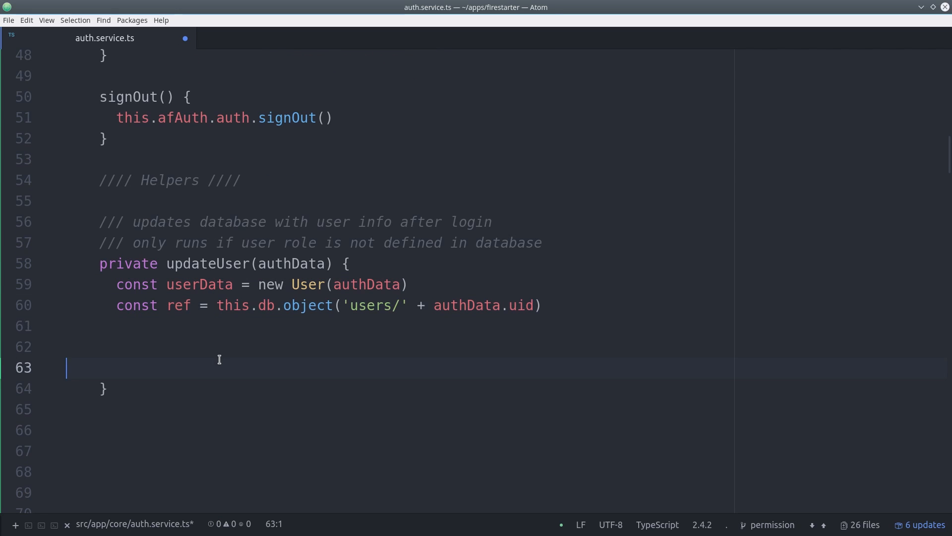
left_click(526, 305)
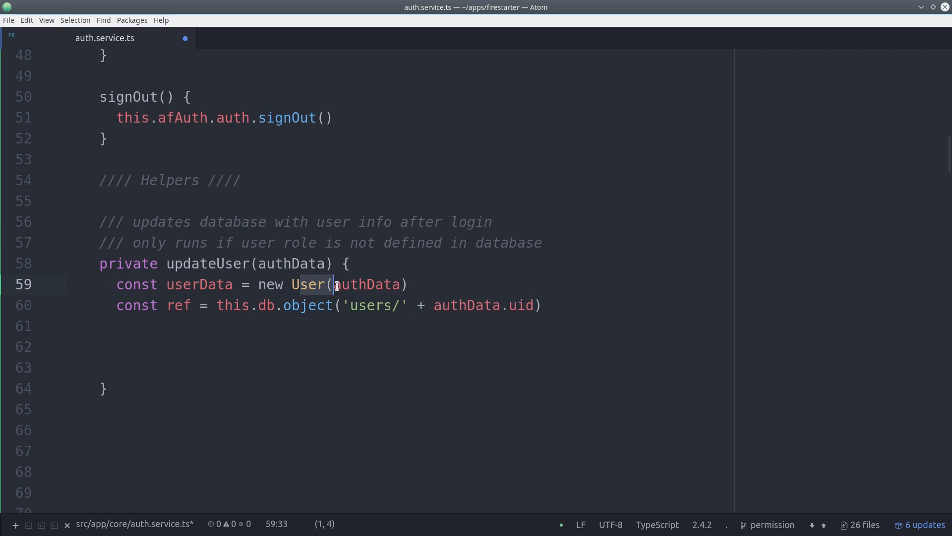
left_click(297, 346)
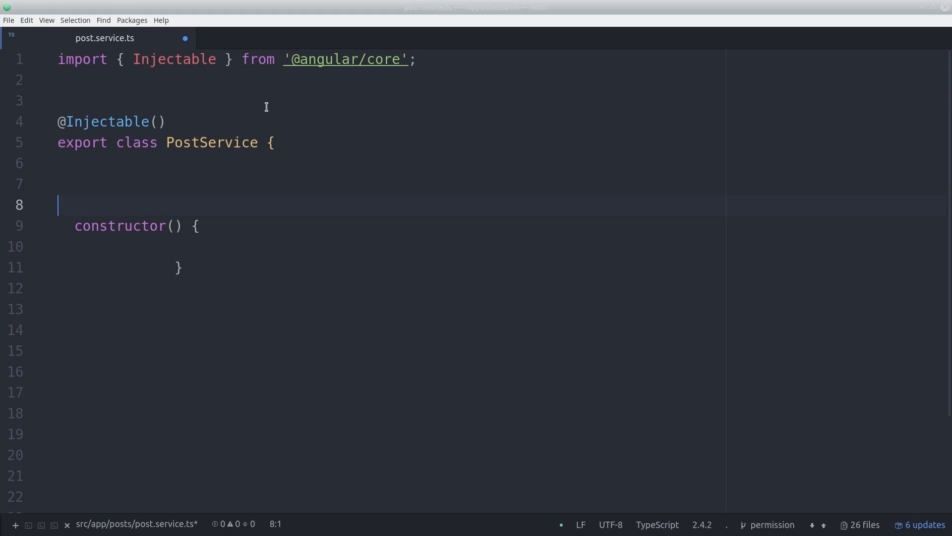
Import AngularFireDatabase and AuthService, and declare userRoles: Array<string> for the logged-in user
type("import { AngularFireDatabase } from 'angularfire2/database';")
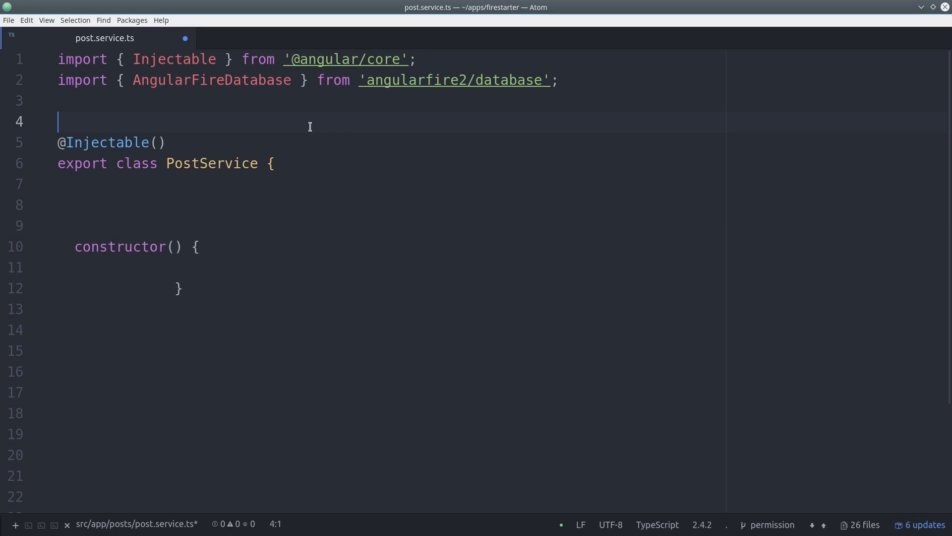
type("import { AuthService } from '../core/auth.service';")
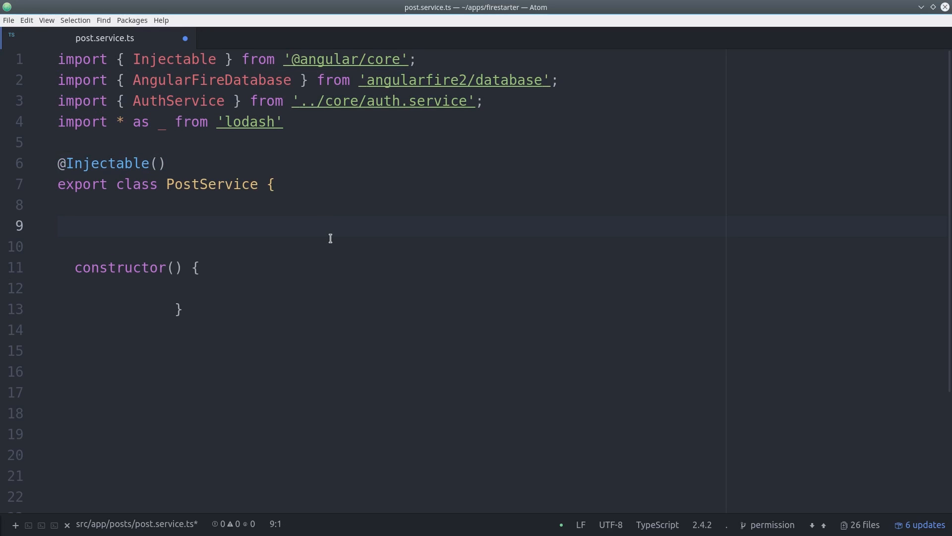
type("userRoles:")
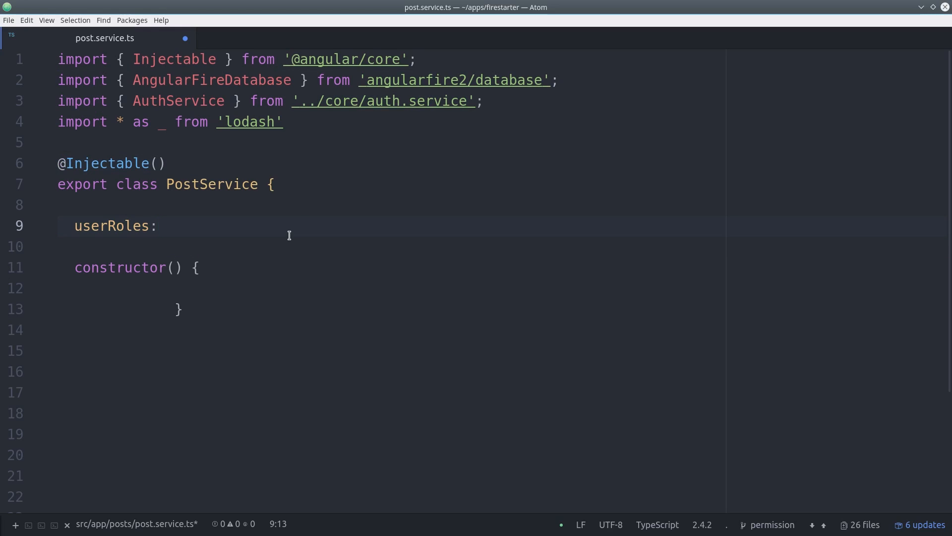
type("Array<string>; // roles of currently logged in user")
left_click(392, 330)
type("auth.user.map(user => {")
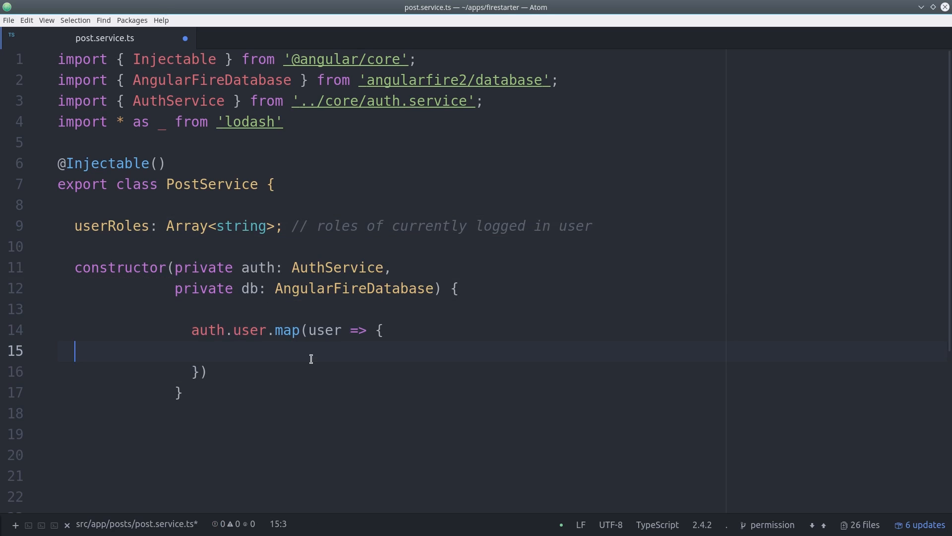
Map the user's roles into userRoles using _.keys(_.get(user, 'roles'))
type("/// Set an array of user roles, ie ['admin', 'author', ...]")
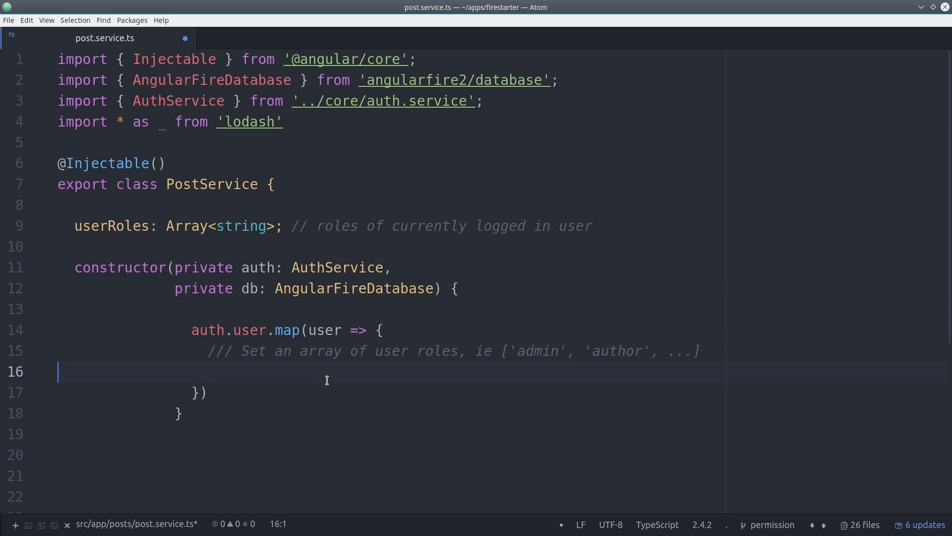
type("return this.userRoles =")
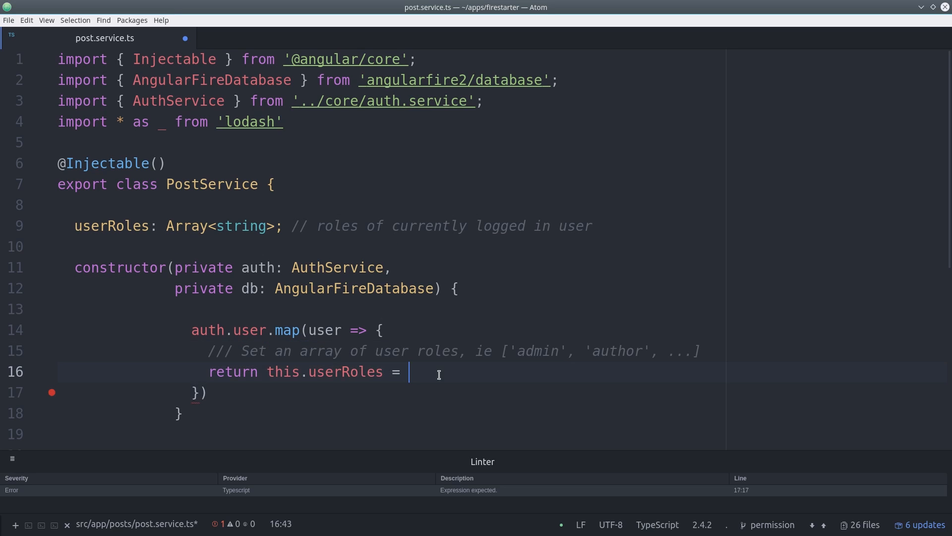
type("_.keys(_.get(user, 'roles'))")
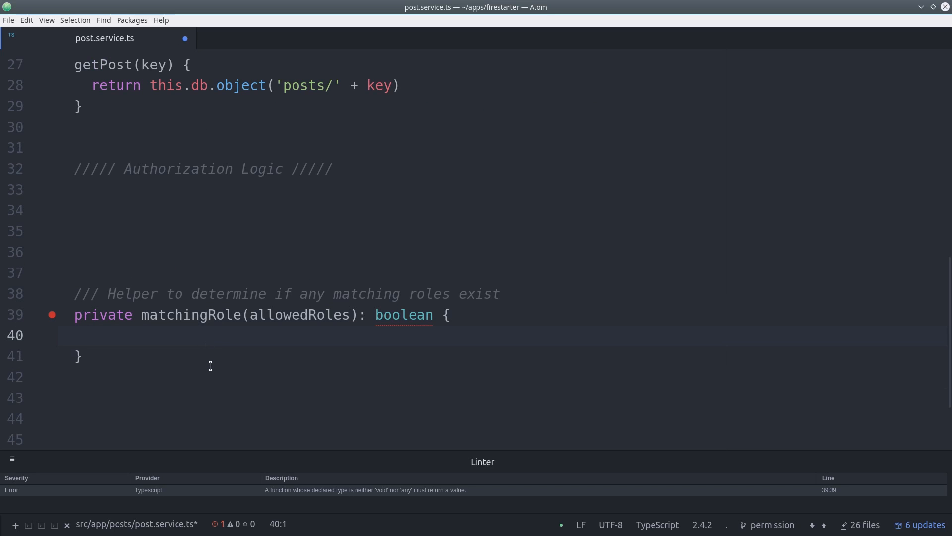
Begin matchingRole returning !_.isEmpty(_.intersection())
type("return")
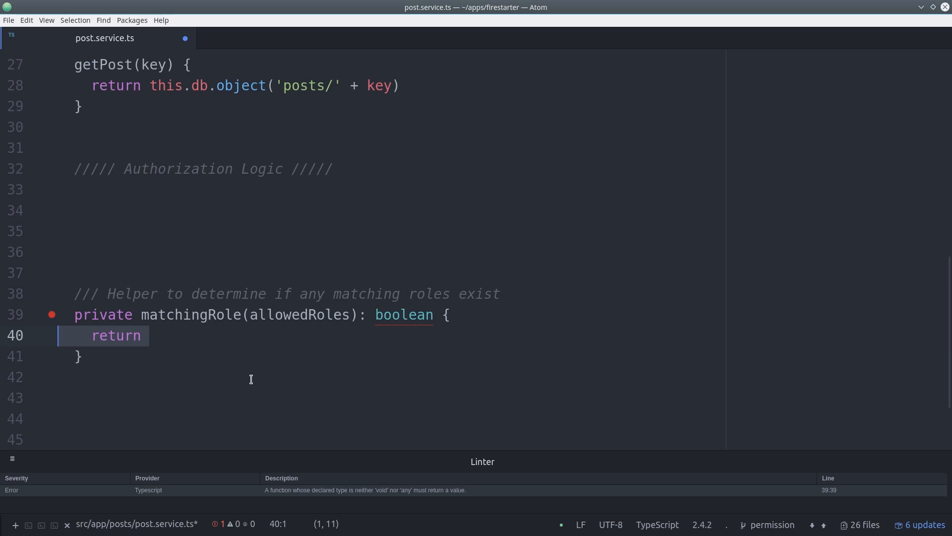
type("!_.isEmpty()")
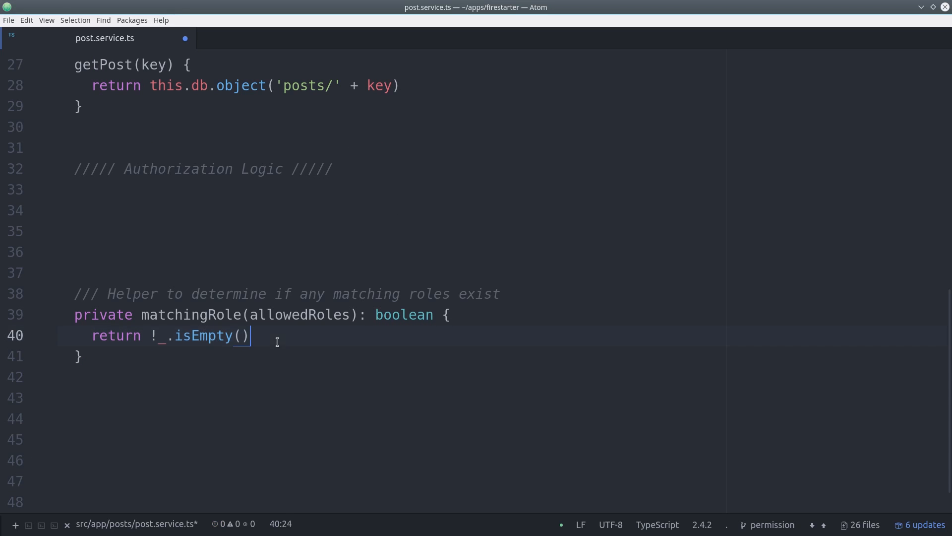
type("_.intersection()")
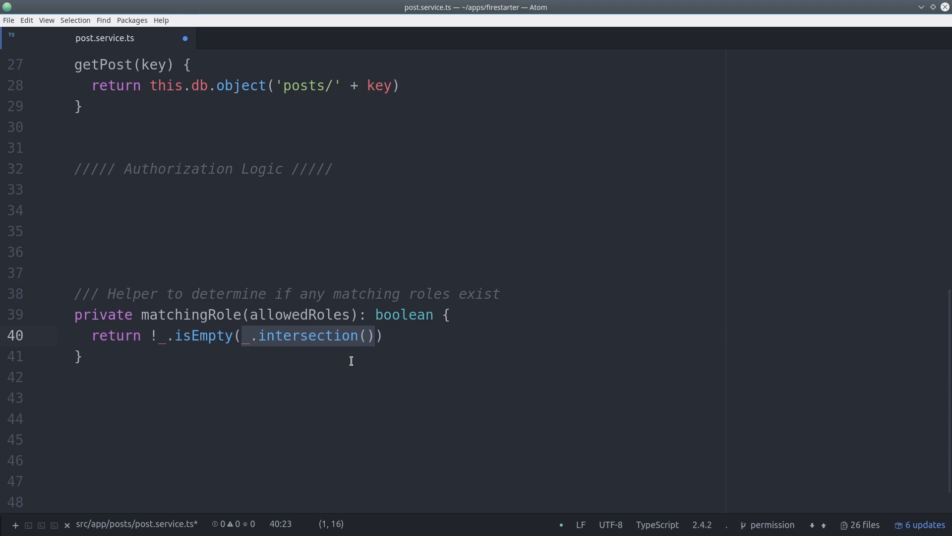
Finish matchingRole with allowedRoles and userRoles, and add getters allowing ['admin','author','reader'] and ['admin','author']
type("allowedRoles, this.userRoles")
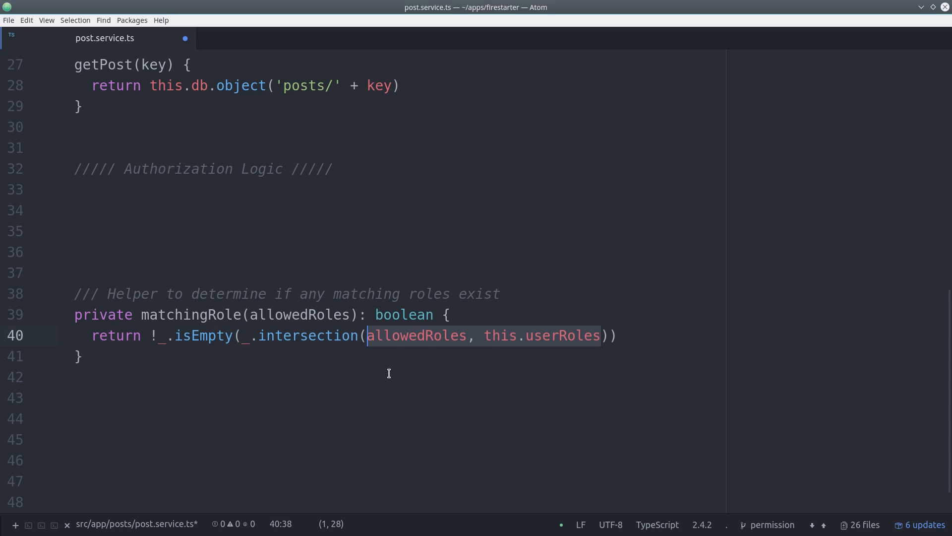
mouse_move(562, 335)
type("get canRead(): boolean {")
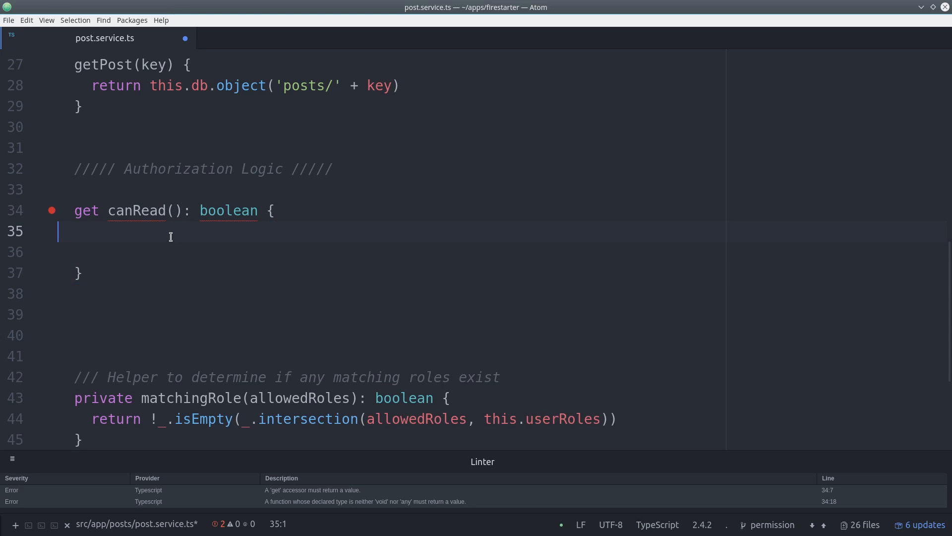
type("const allowed = ['admin', 'author', 'reader']")
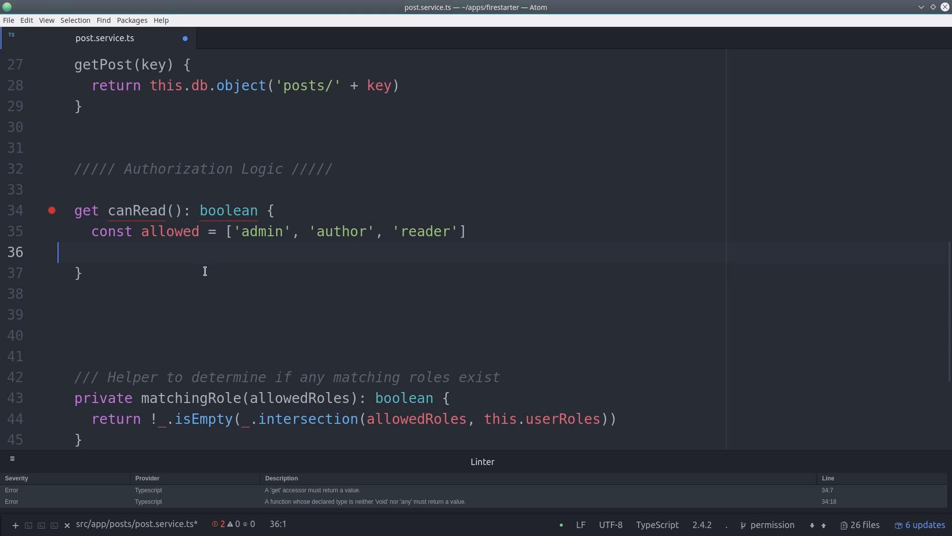
type("return this.matchingRole(allowed)")
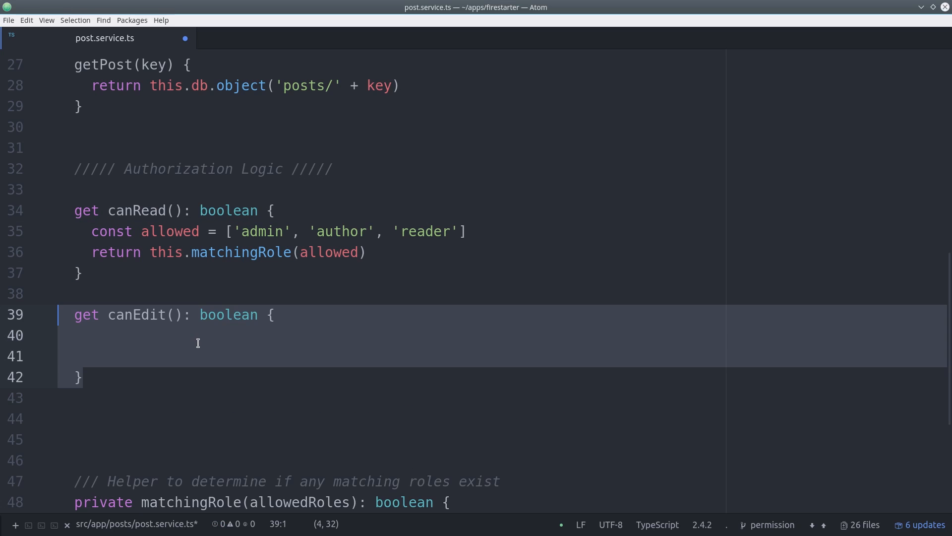
type("const allowed = ['admin', 'author']")
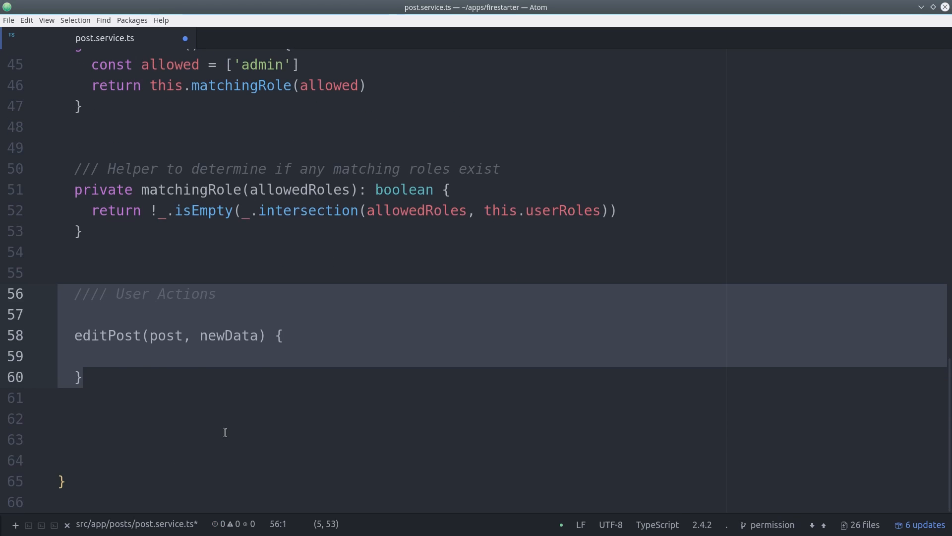
Guard editPost with the canEdit check and an else logging 'action prevented!'
left_click(203, 357)
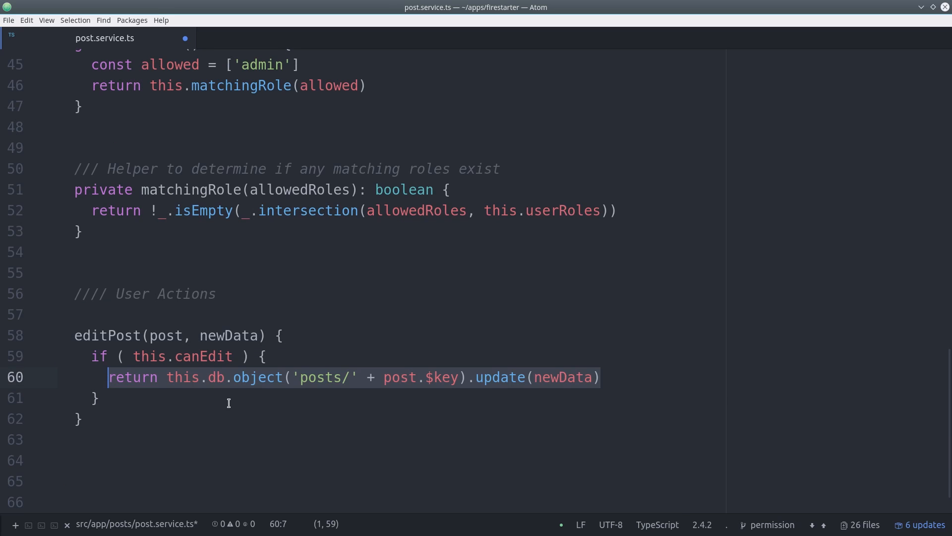
left_click(135, 356)
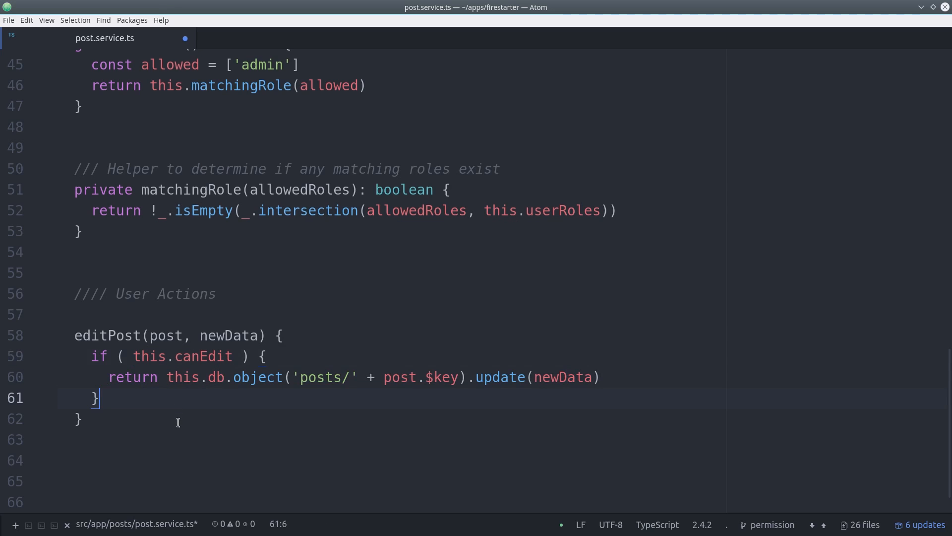
type("else console.log('action prevented!')")
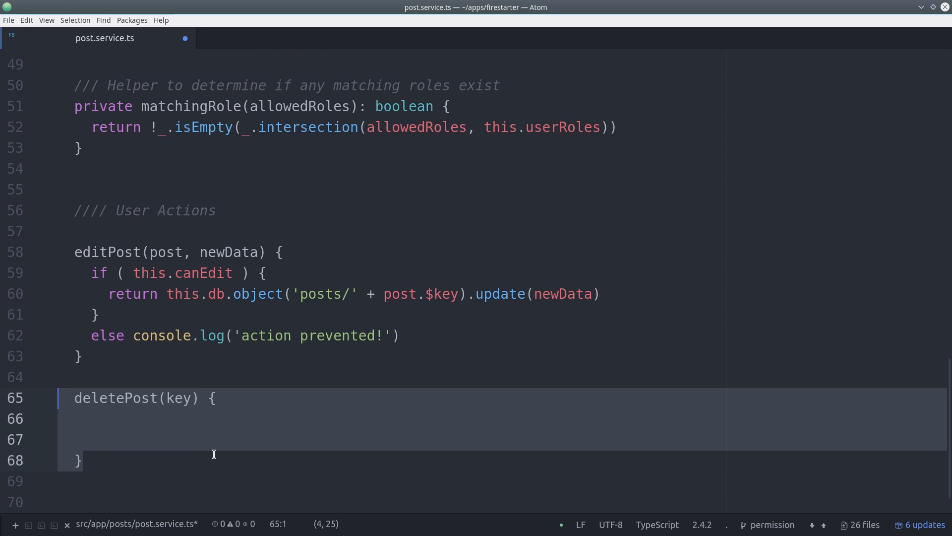
Write deletePost removing 'posts/' + key only if canDelete, else logging 'action prevented!'
type("if ( this.canDelete ) {")
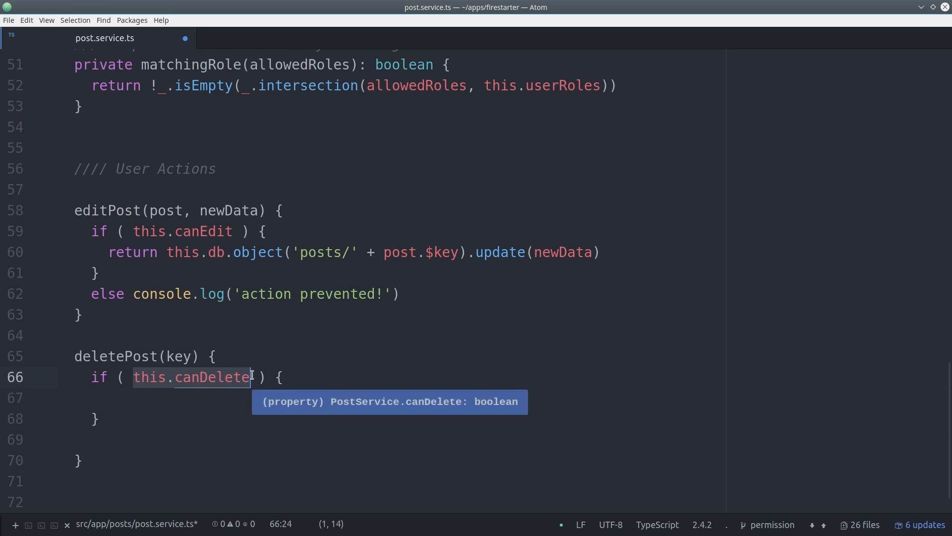
type("return this.db.list('posts/' + key).remove()")
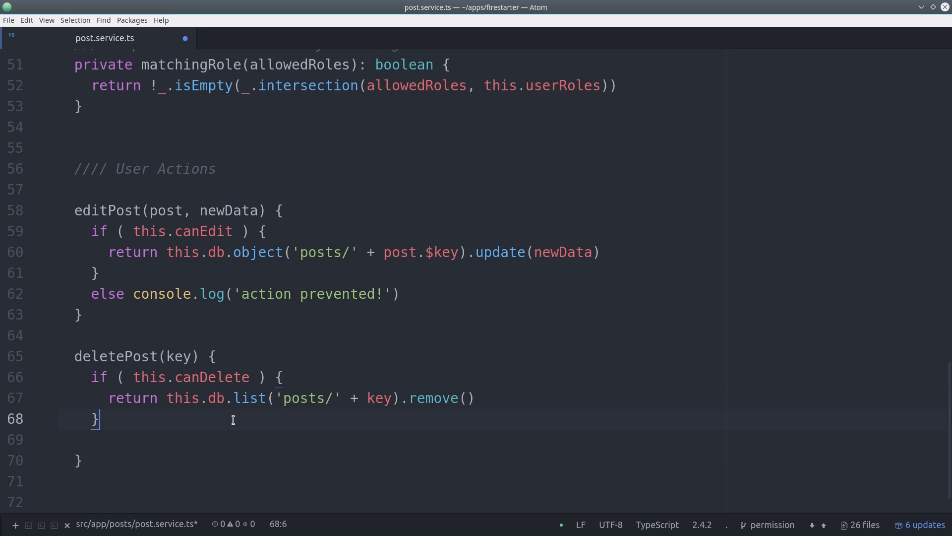
type("else console.log('action prevented!')")
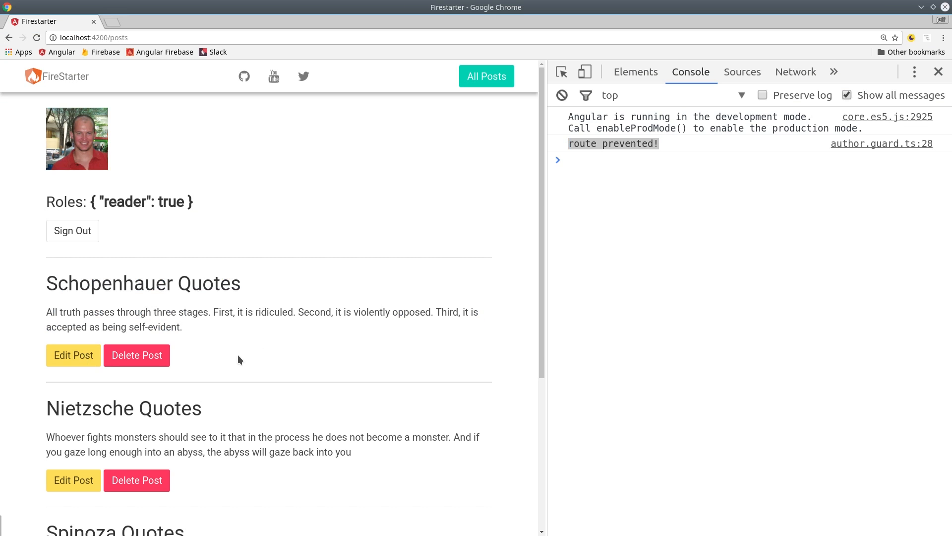
Try deleting the Schopenhauer post as a reader, then as an author
left_click(137, 354)
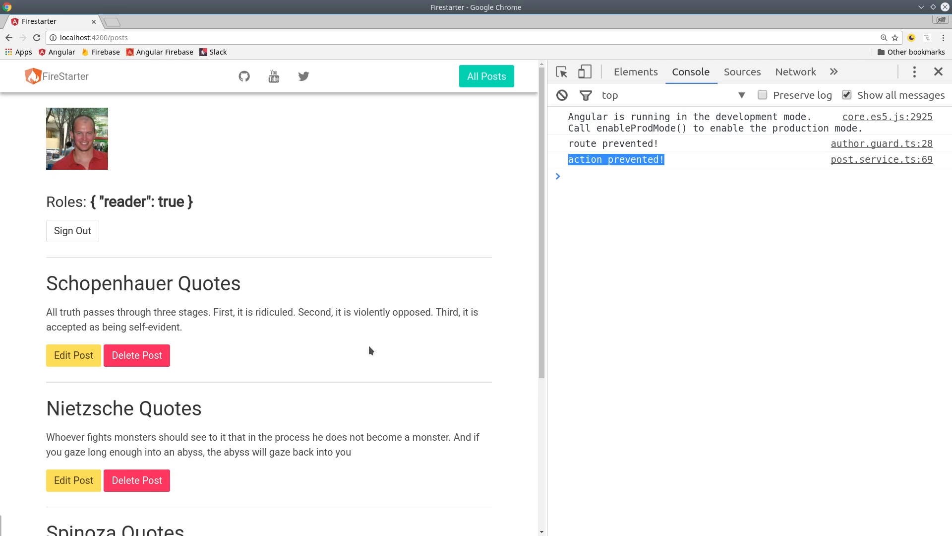
scroll("down", 3)
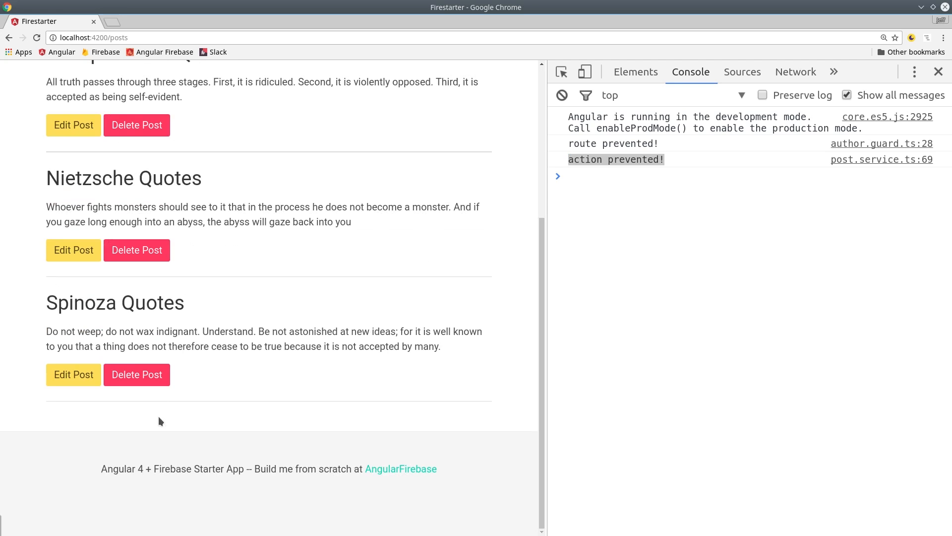
left_click(73, 250)
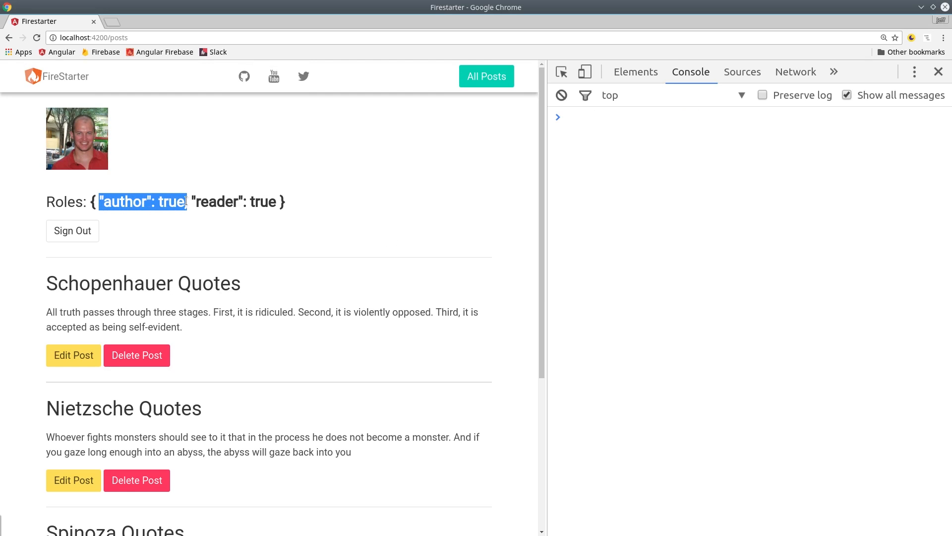
left_click(322, 228)
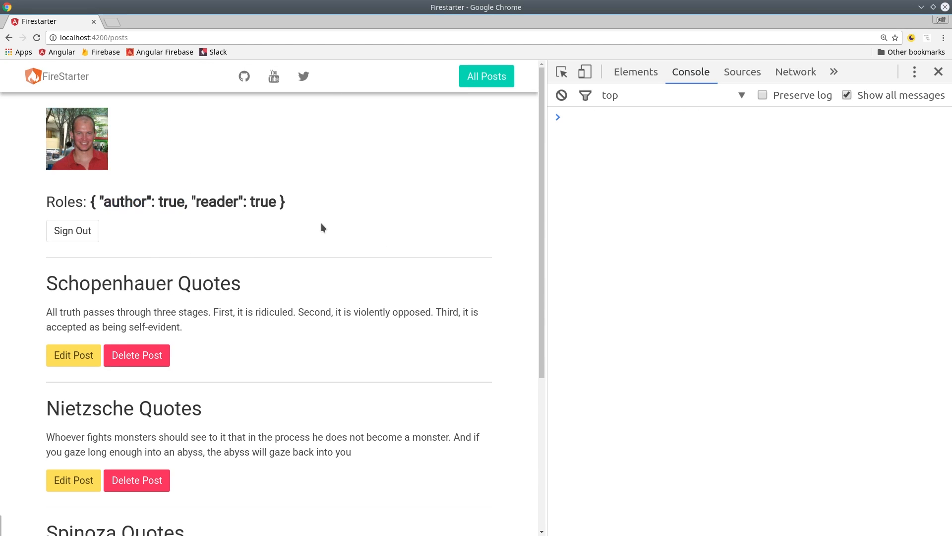
left_click(137, 355)
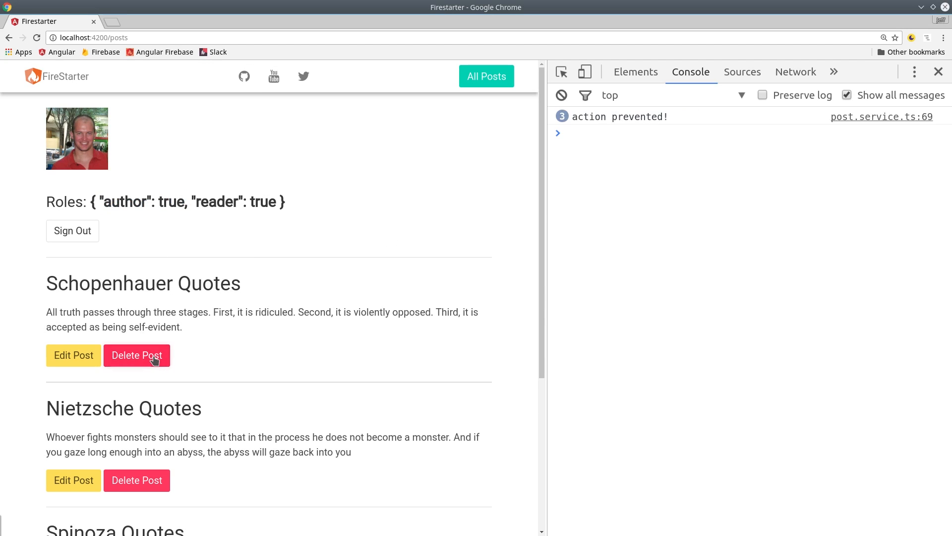
Edit the Schopenhauer Quotes post body to 'Some new text' and submit it
left_click(137, 355)
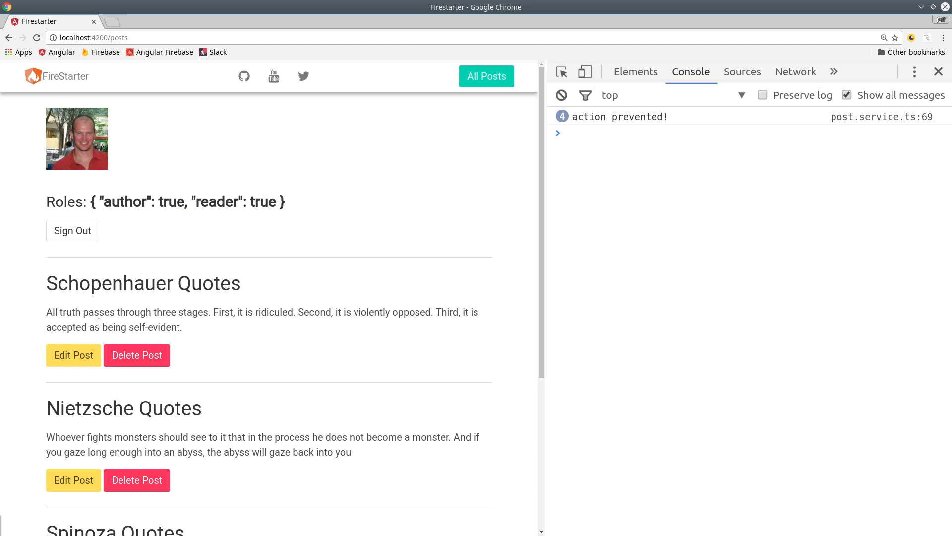
left_click(73, 354)
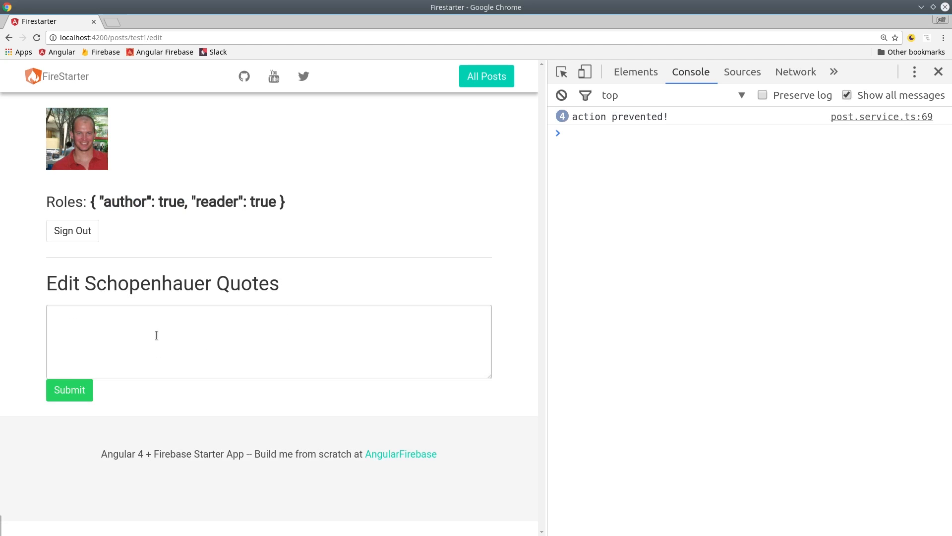
type("Some new")
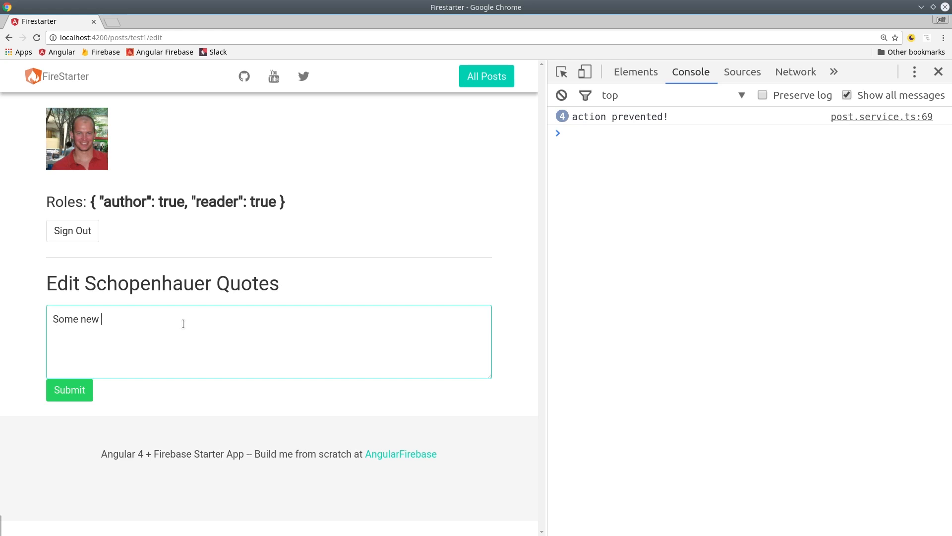
type("text")
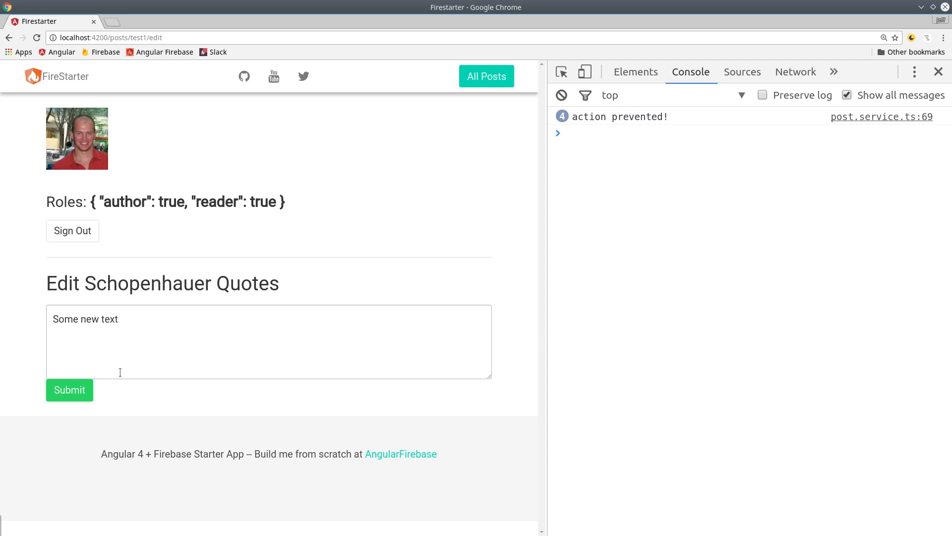
left_click(68, 389)
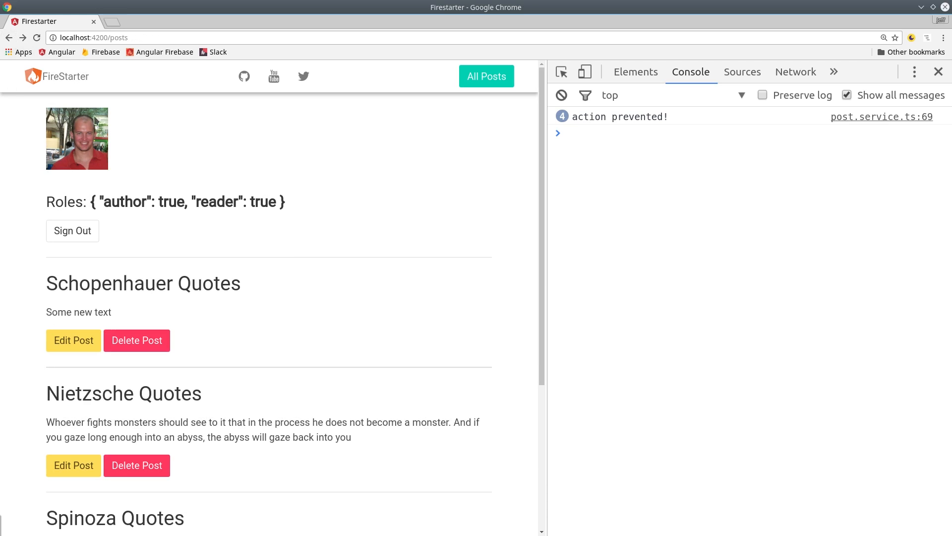
double_click(78, 312)
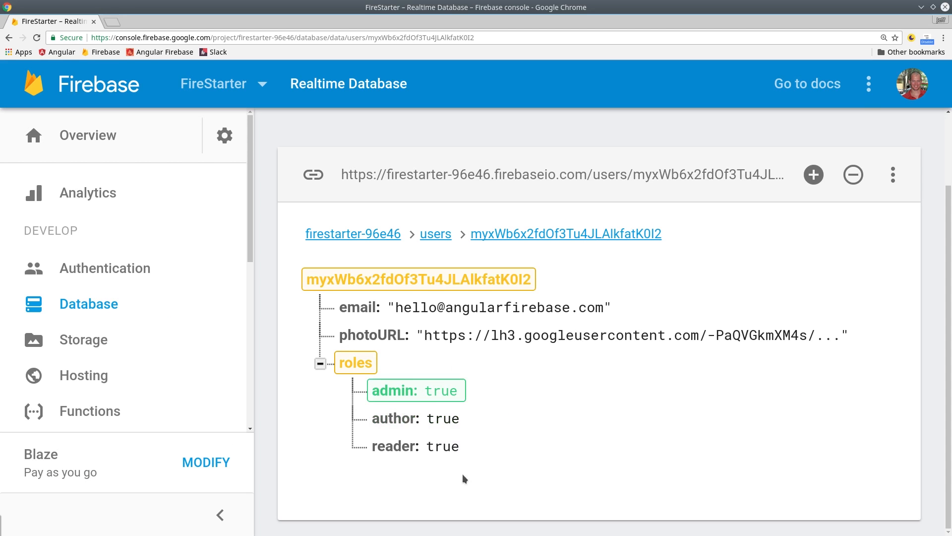
As admin, delete the Schopenhauer Quotes and Nietzsche Quotes posts
left_click(417, 390)
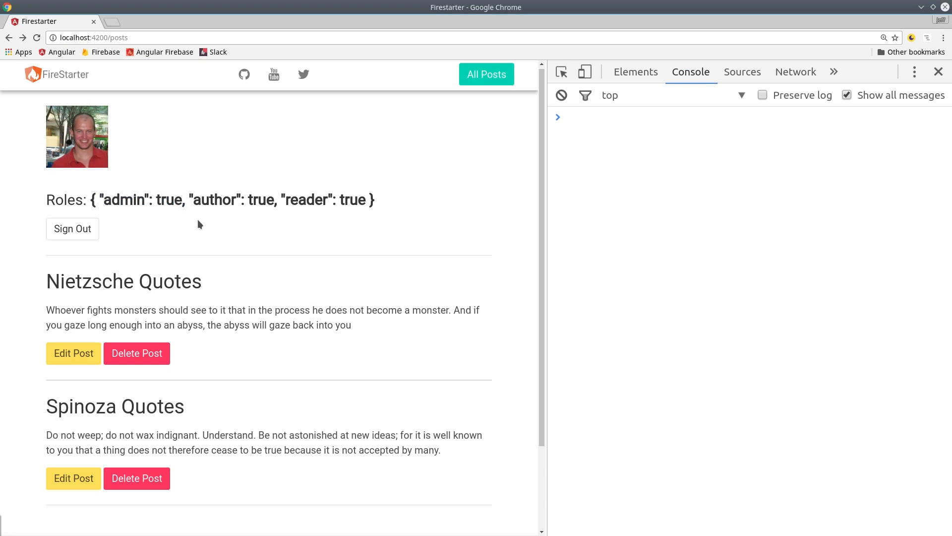
left_click(137, 353)
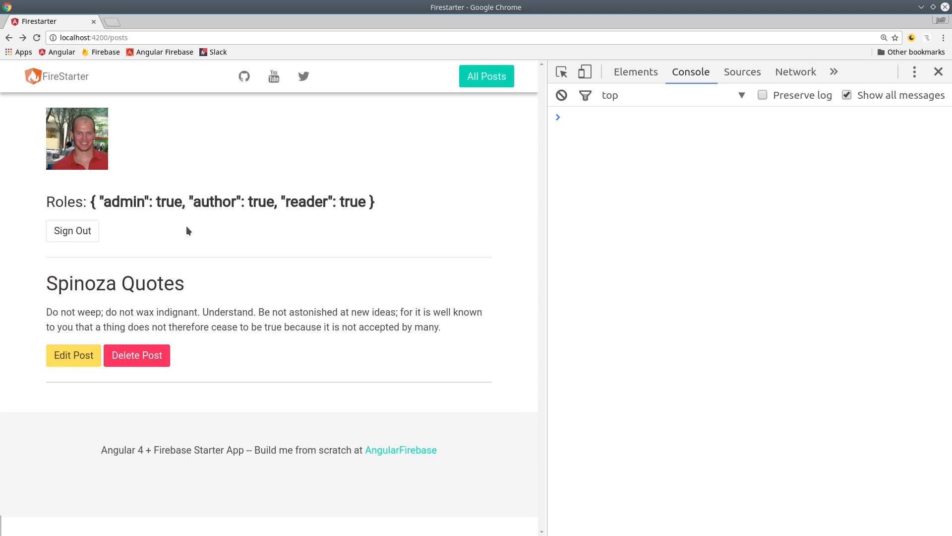
left_click(137, 355)
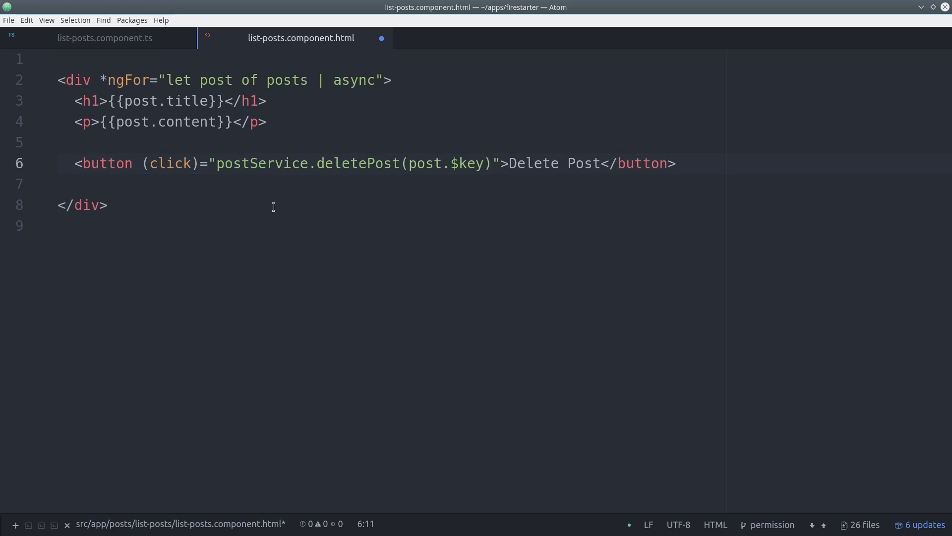
Add *ngIf="postService.canDelete" to the Delete Post button tag
type("*ngIf")
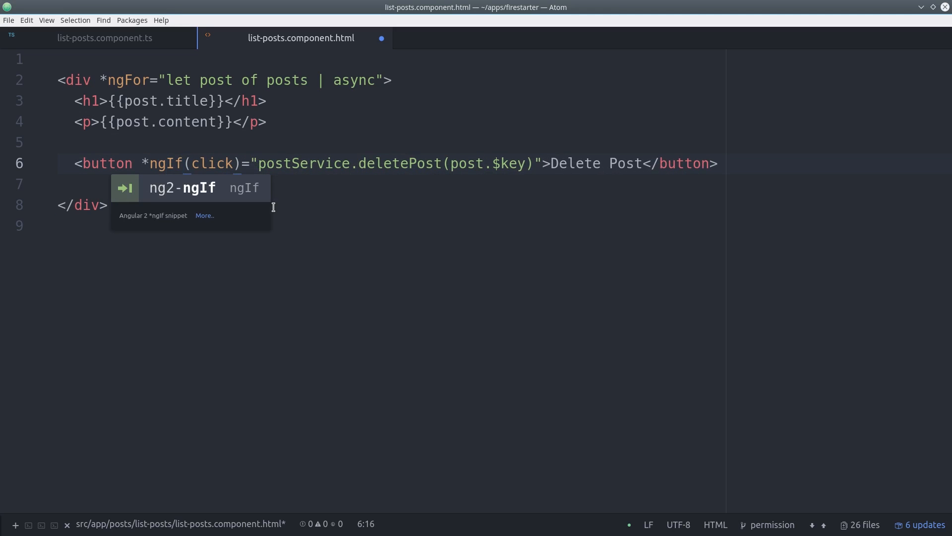
type("=\"postService.can")
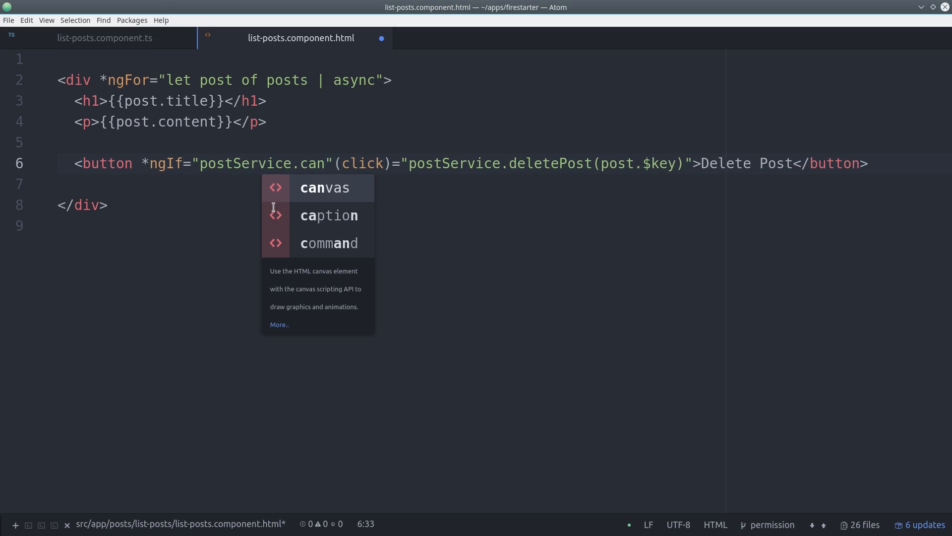
type("Delete")
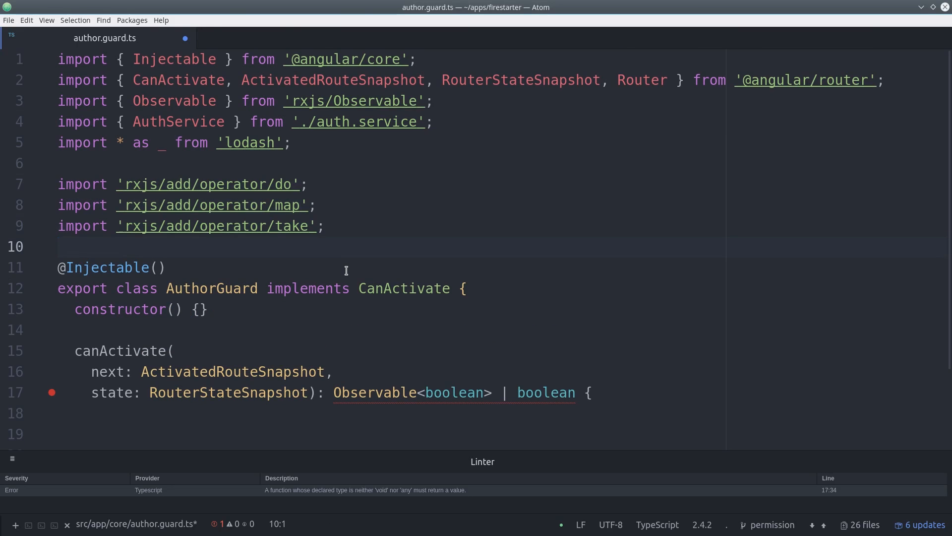
Inject auth and router, then return auth.user.take(1) mapped to _.has(roles, 'author') with an unauthorized check
scroll("down", 3)
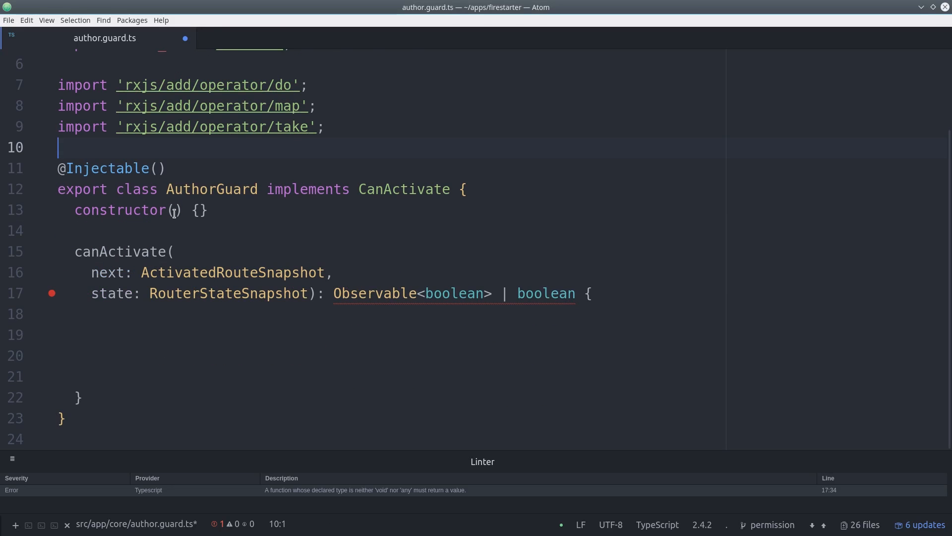
type("private auth: AuthService, private router: Router")
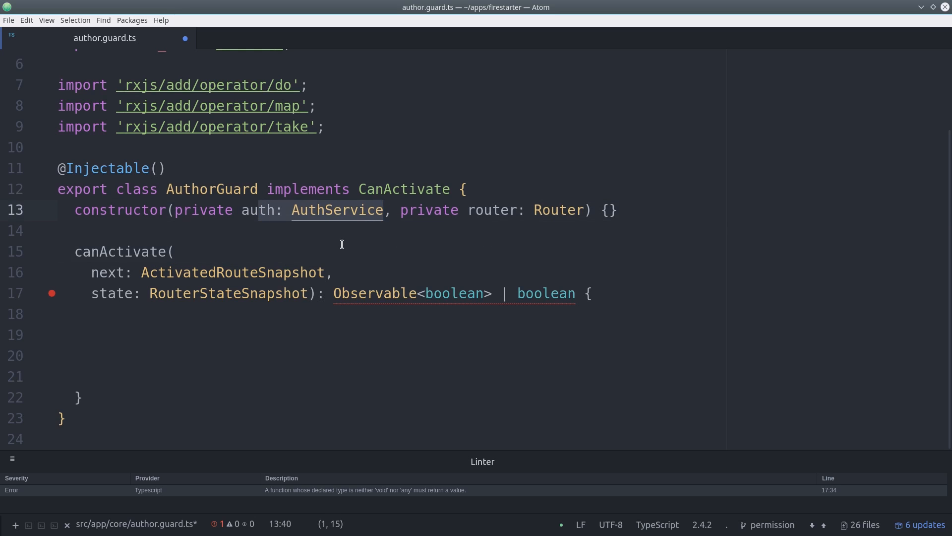
type("return this.auth.user")
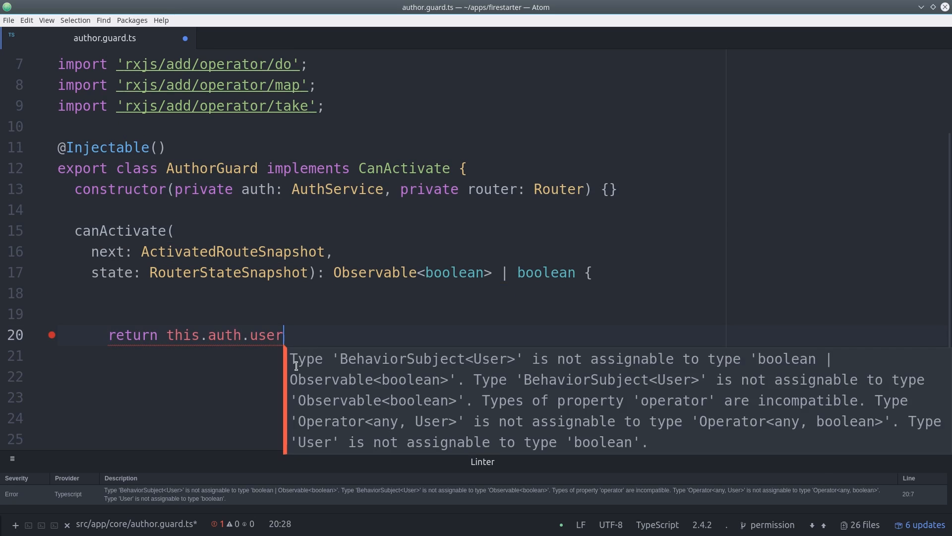
type(".take(1)")
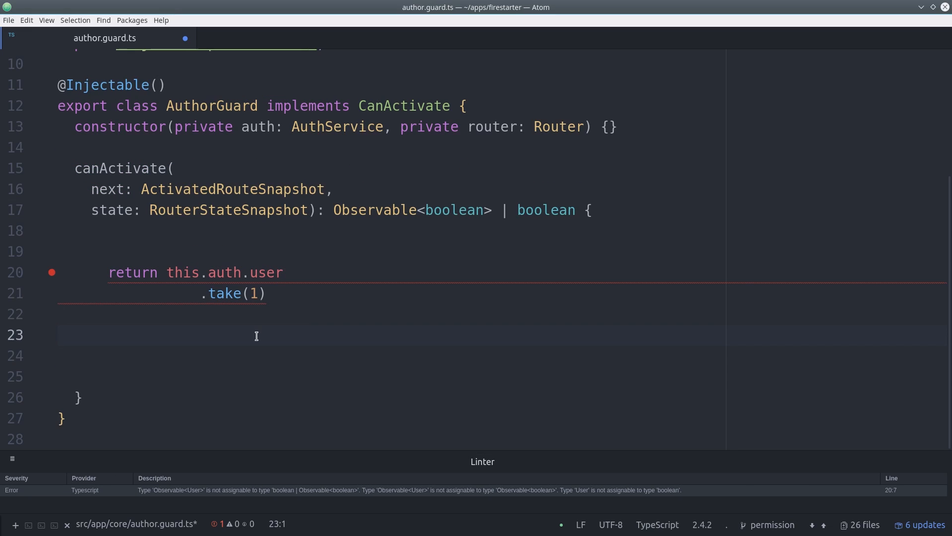
type(".map(user => _.has())")
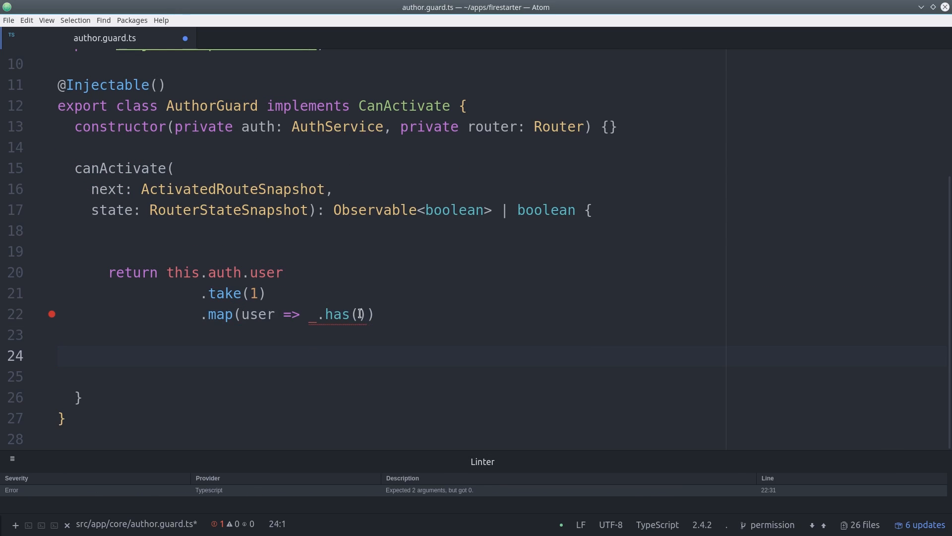
type("_.get(user, 'roles'), 'author'")
left_click(392, 335)
type(".do(authorized => {")
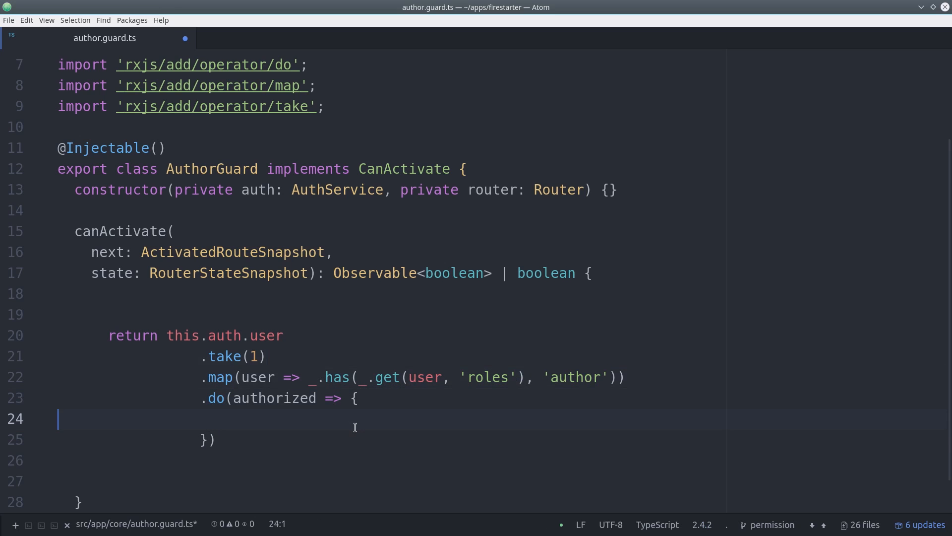
type("if (!authorized) {")
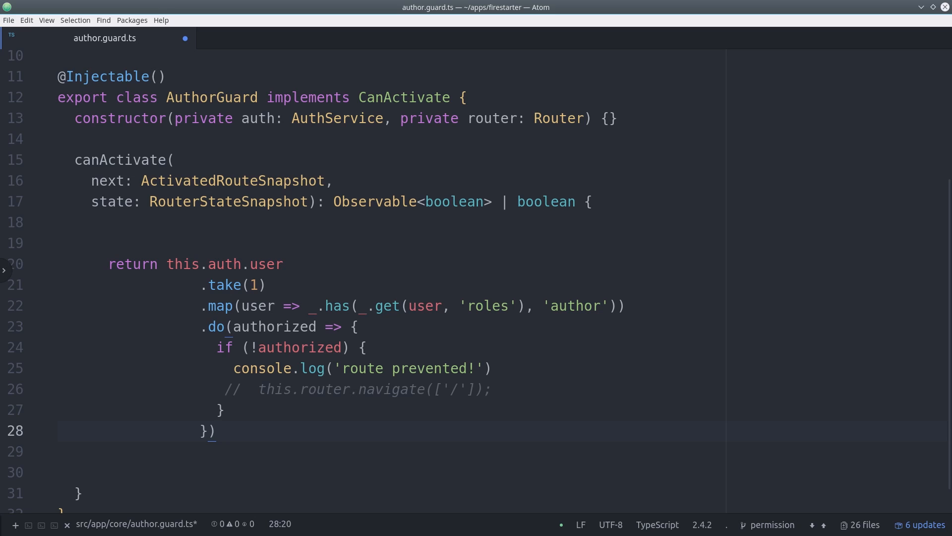
In app-routing.module.ts, add canActivate: [] to the posts/:id/edit route
left_click(214, 430)
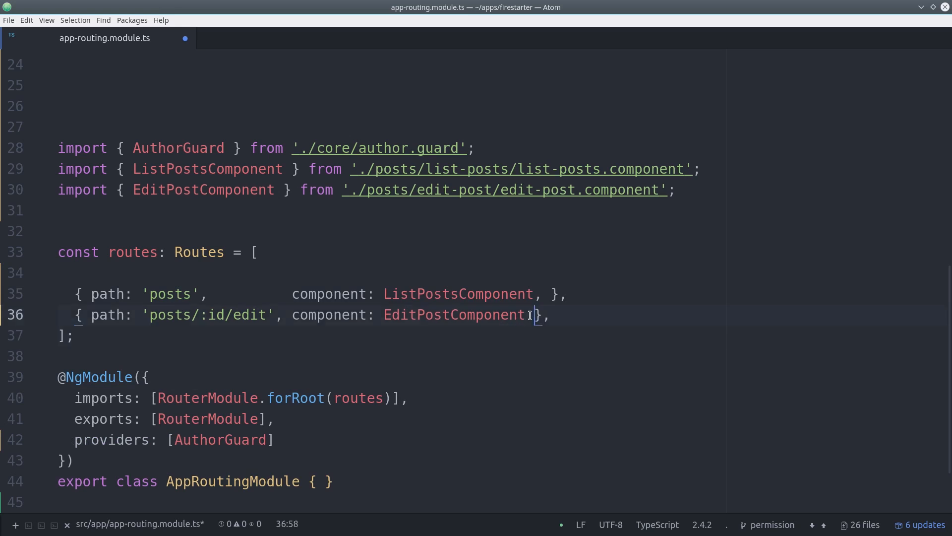
type(",")
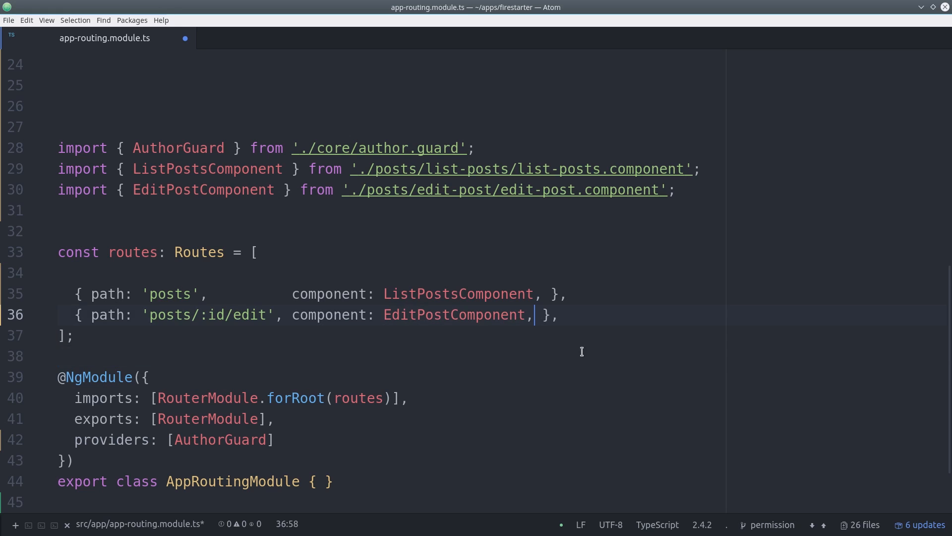
type("canActivate: []")
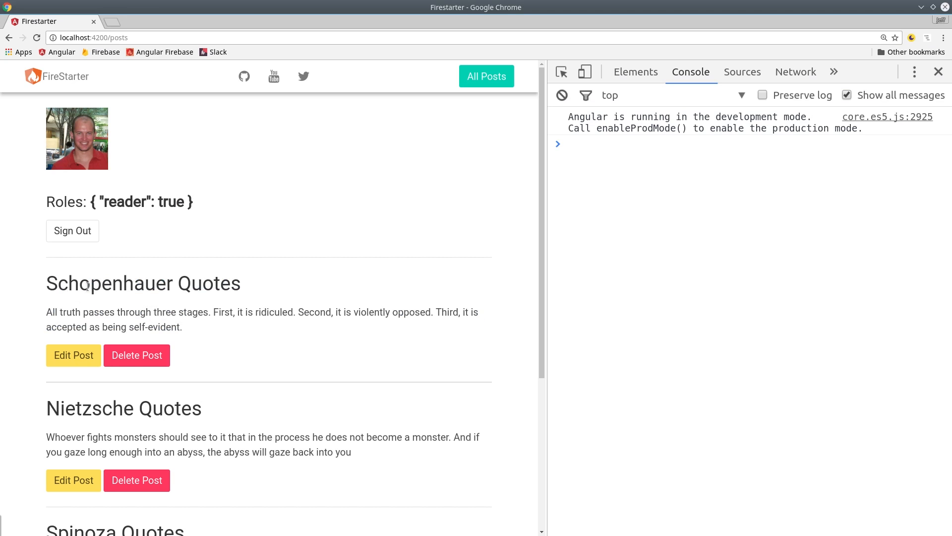
As a reader-only user, try to change post test1 and trigger PERMISSION_DENIED
left_click(73, 355)
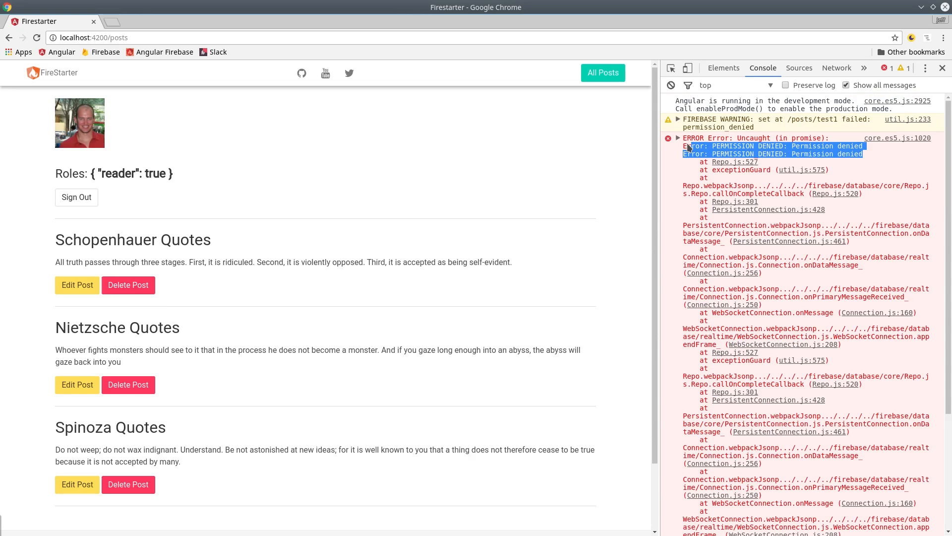
mouse_move(714, 186)
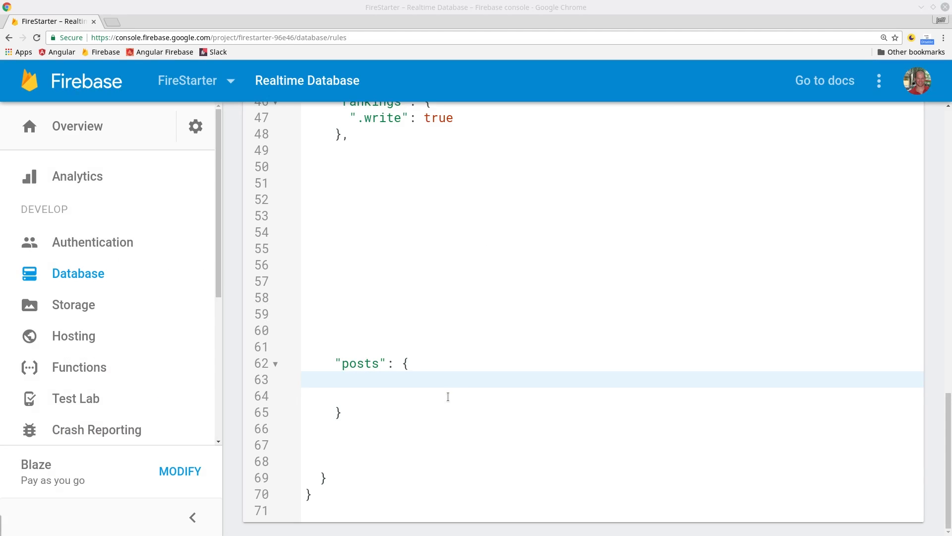
Add a posts .read rule checking users/auth.uid/roles/reader and begin .write with newData.exists()
type(",")
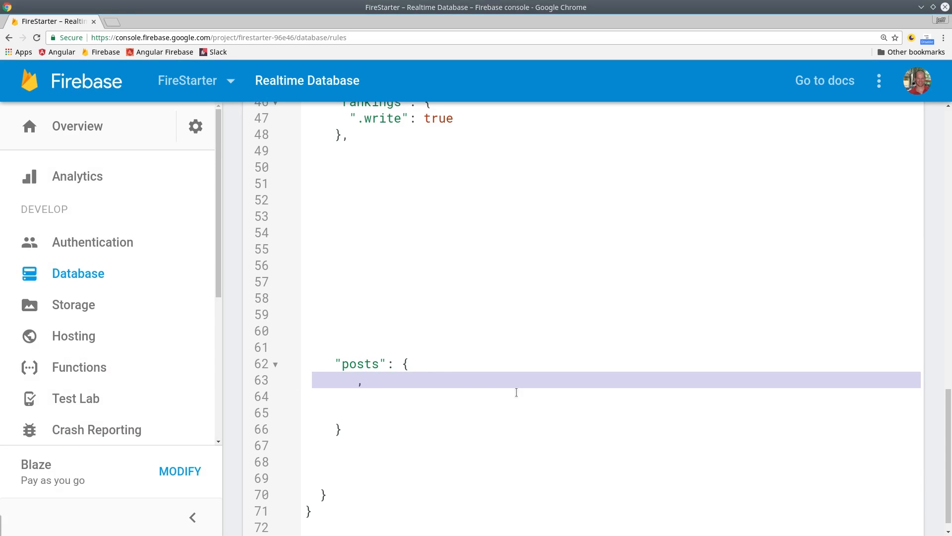
type("\".read\": \"root.child('users'),")
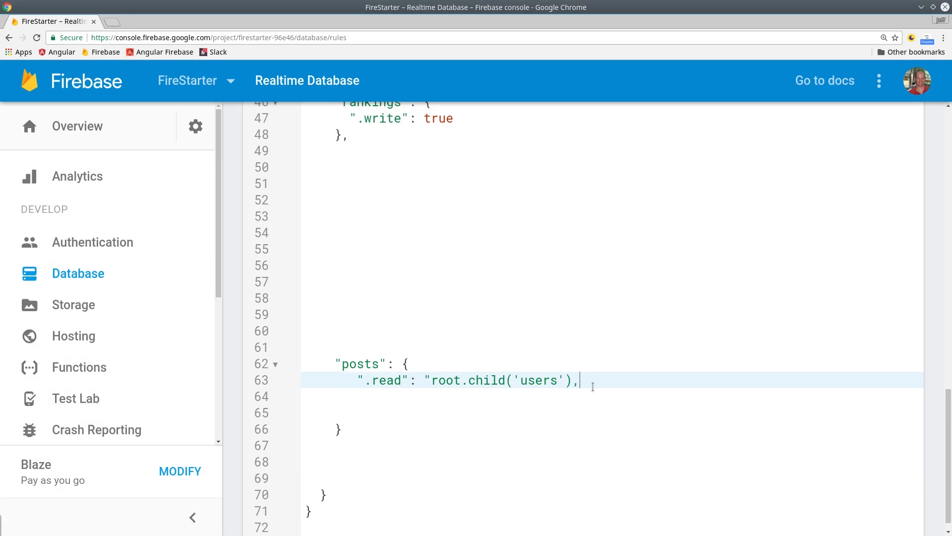
type(".child(auth.uid)")
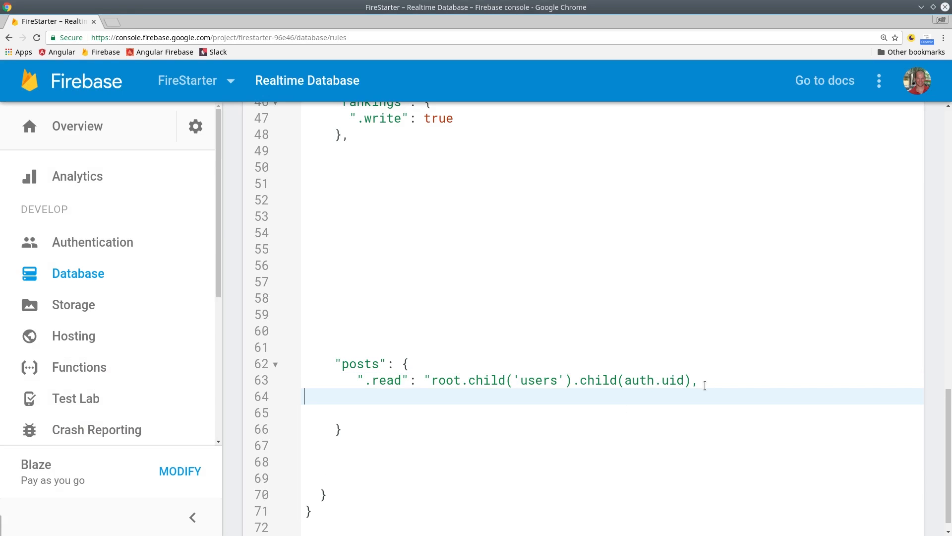
type(".child('roles/reader').val() ==")
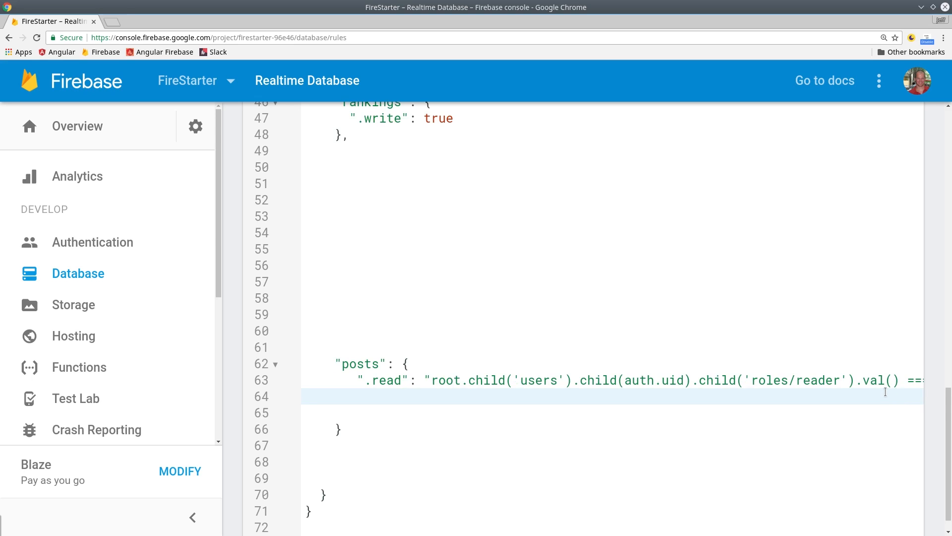
type("\".write\": \"(newData.exists() )")
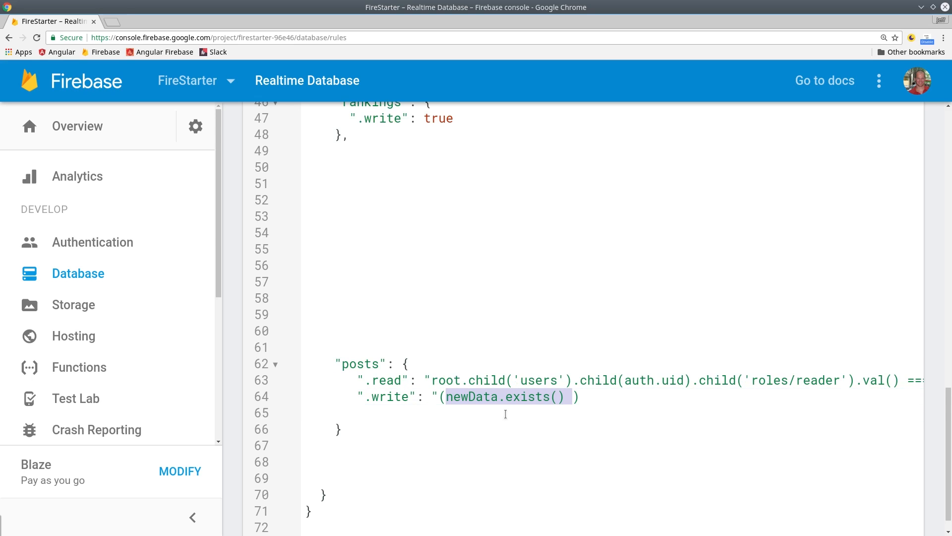